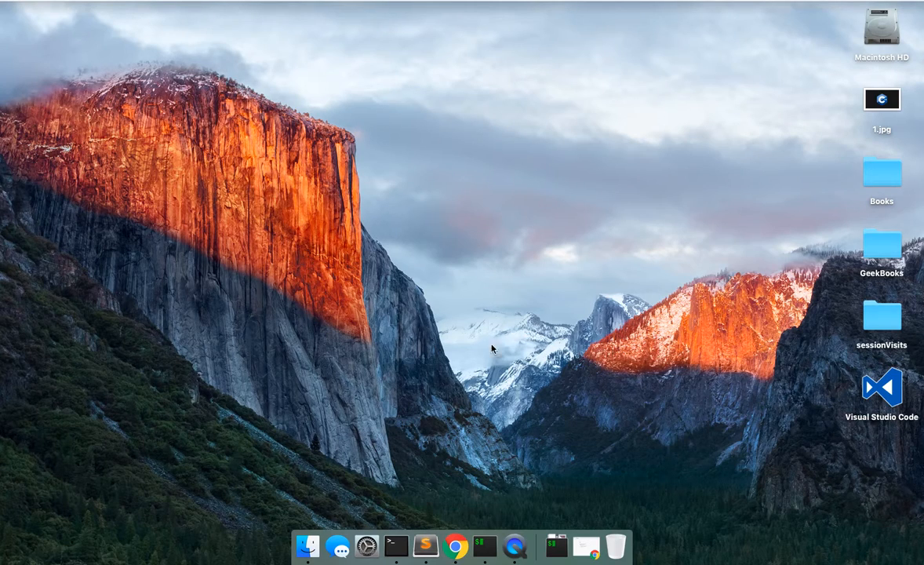
Open a new iTerm2 terminal window from the Dock
left_click(411, 546)
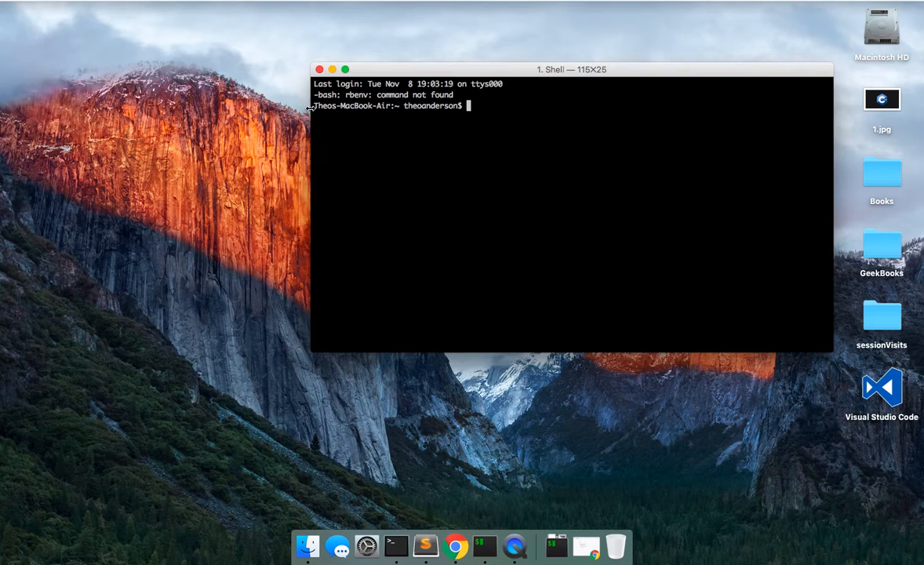
Change into Desktop and remove the old sessionVisits directory
left_click_drag(833, 355, 911, 385)
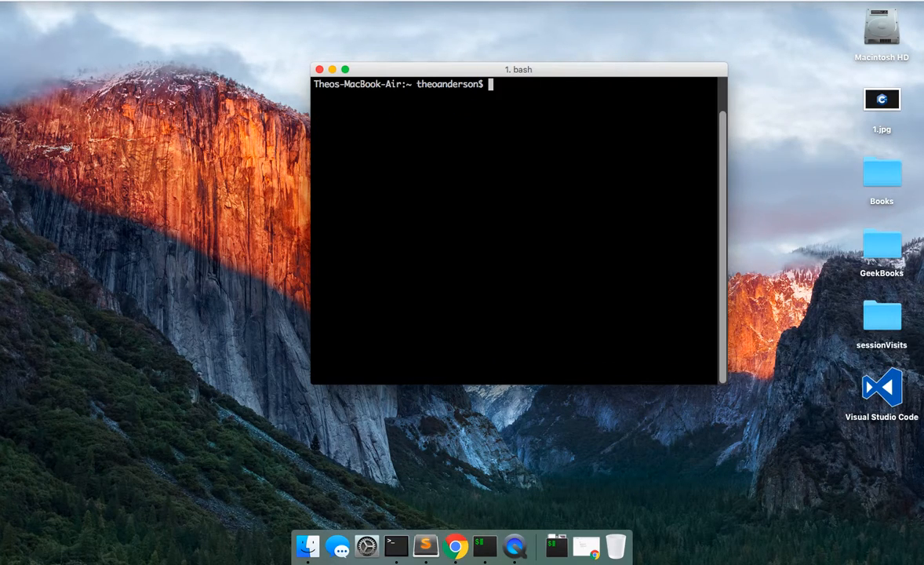
type("cd D")
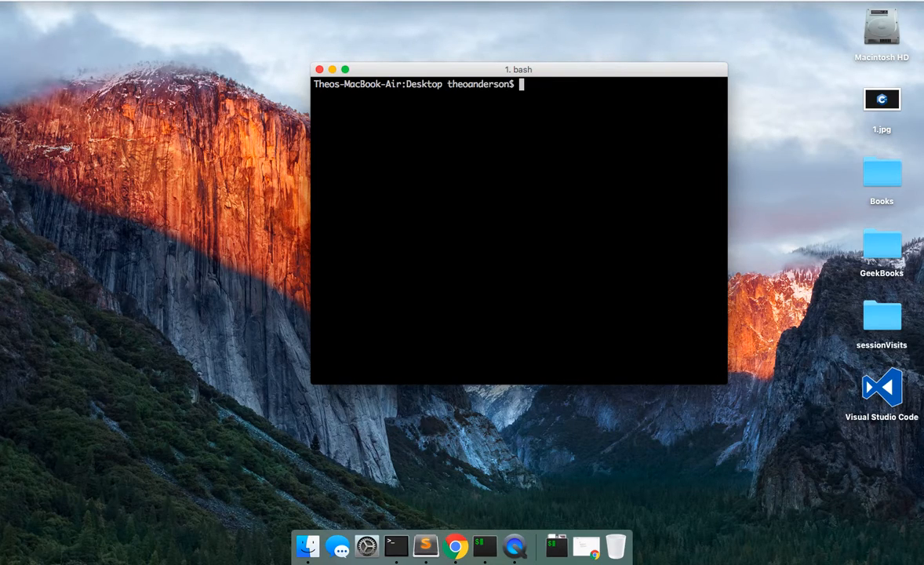
type("rmdir sessionVisits/")
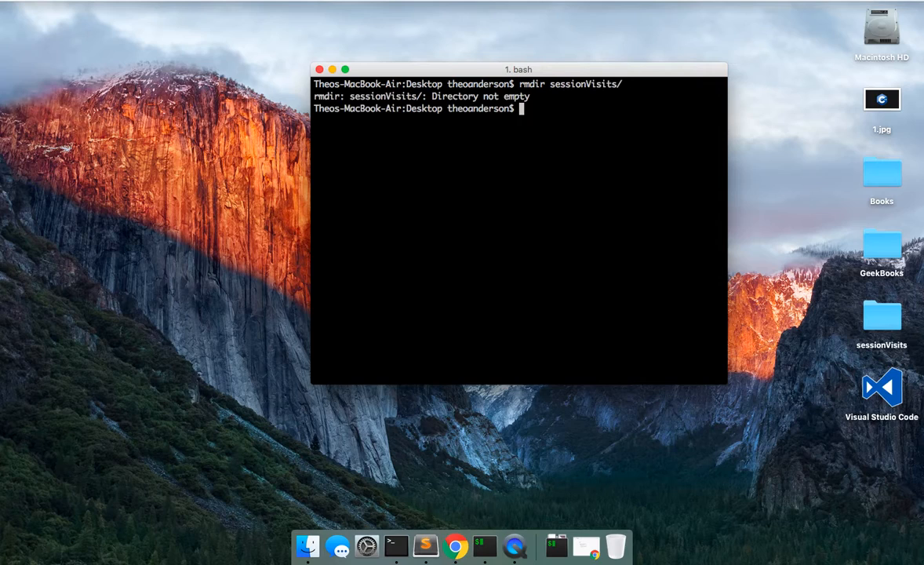
type("rm")
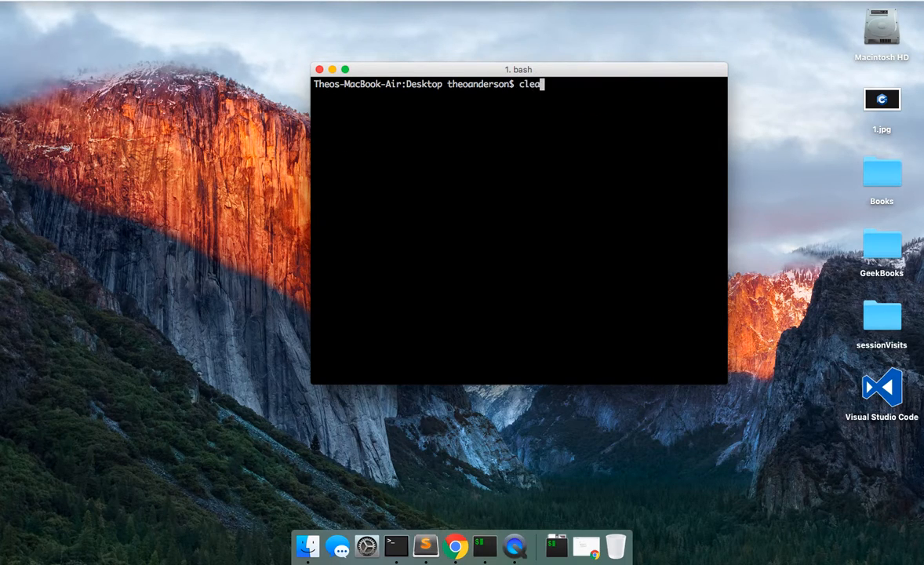
Create the sessionExample folder and an empty server.js inside it
type("mkdir")
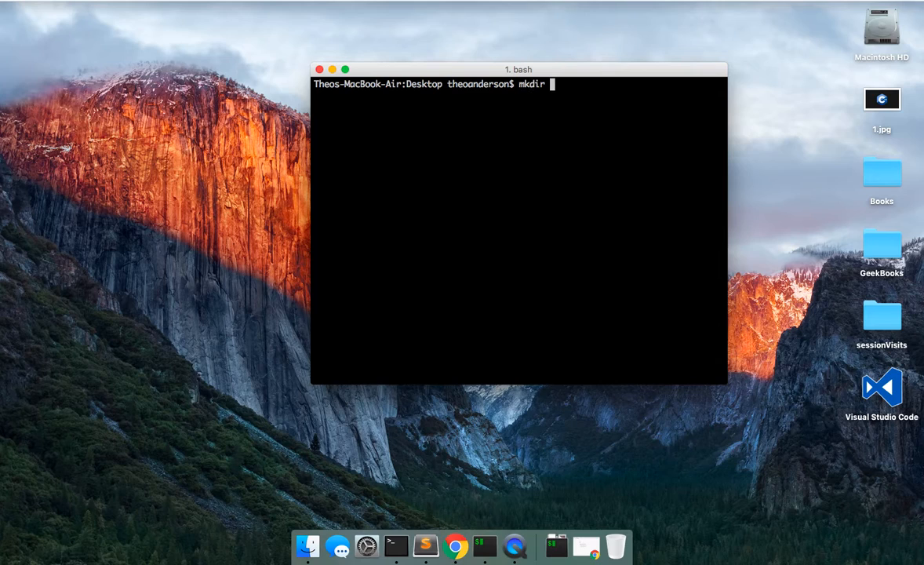
type("sessionExa")
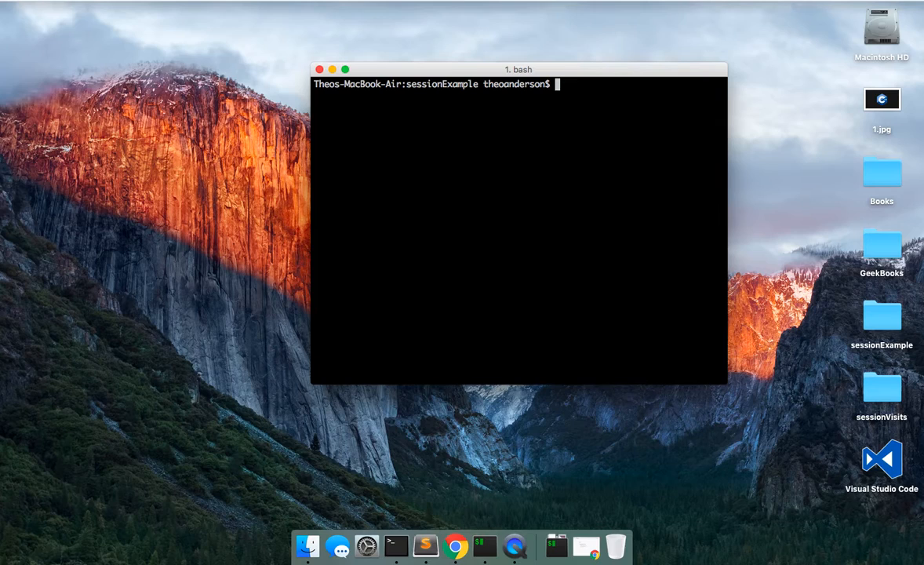
type("touch se")
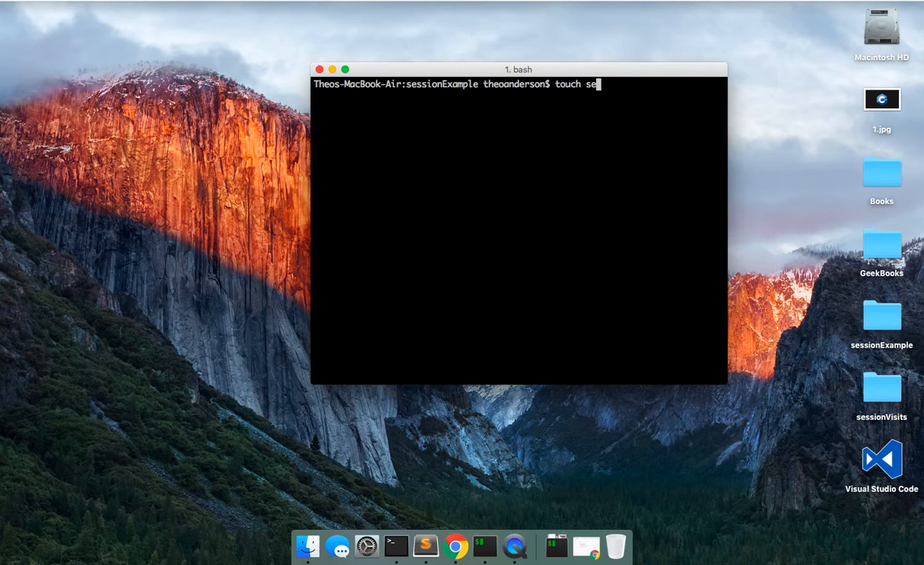
key("Enter")
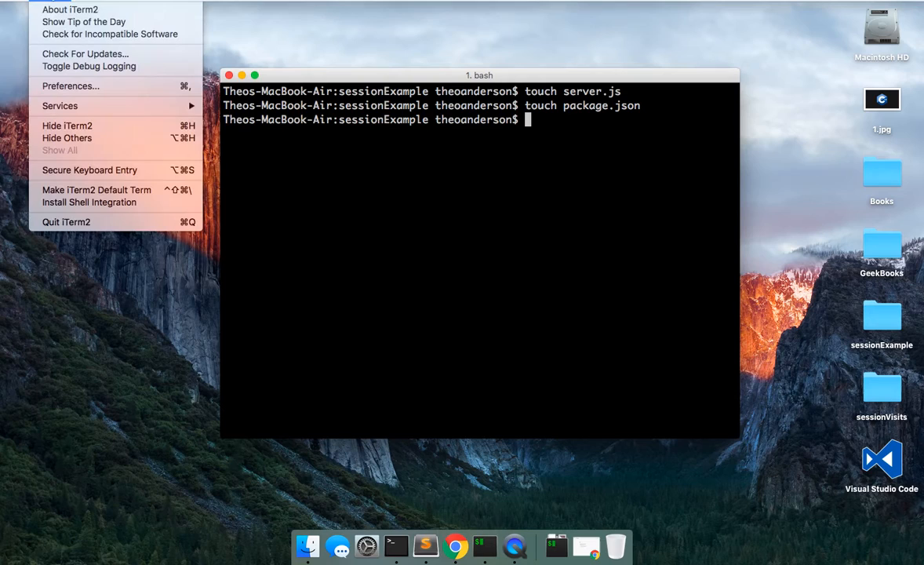
Switch the iTerm2 appearance theme to Dark in Preferences and close the window
left_click(335, 190)
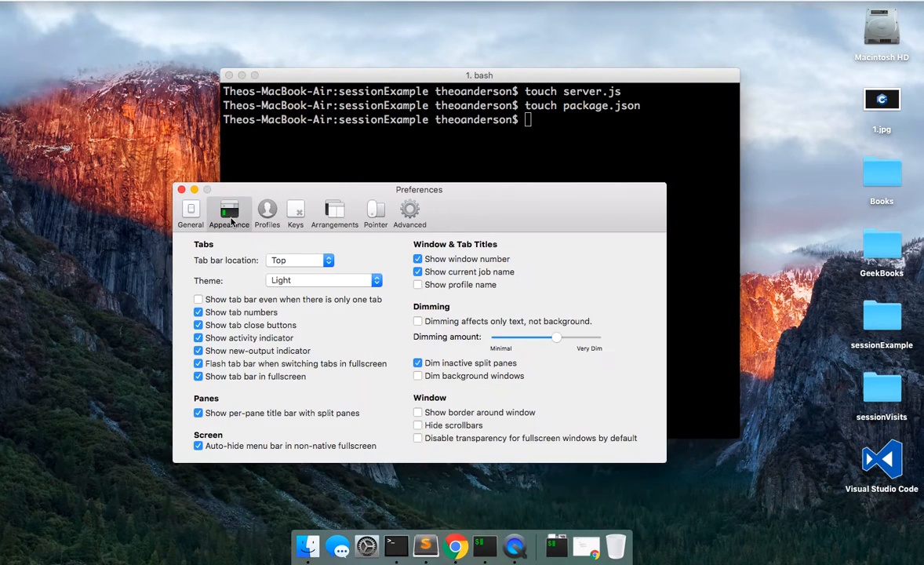
mouse_move(291, 276)
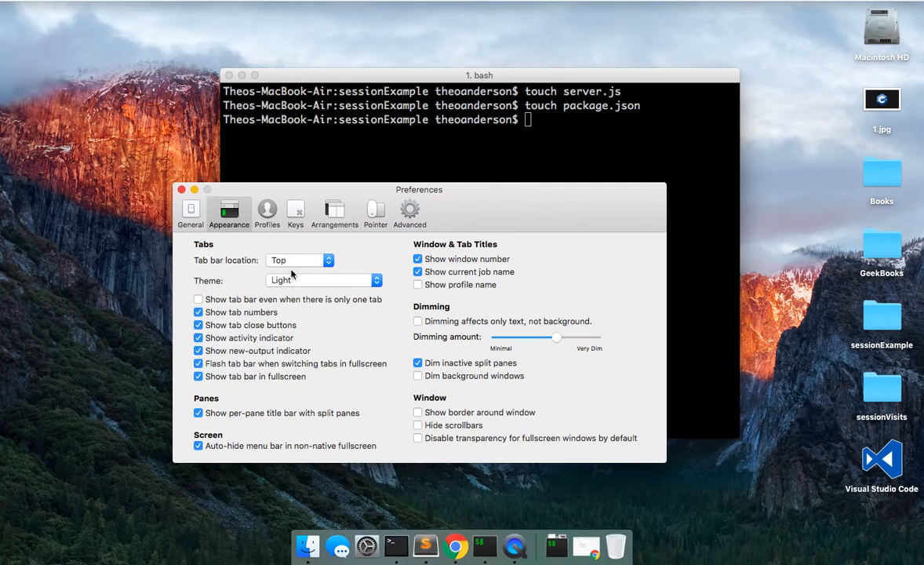
left_click(322, 279)
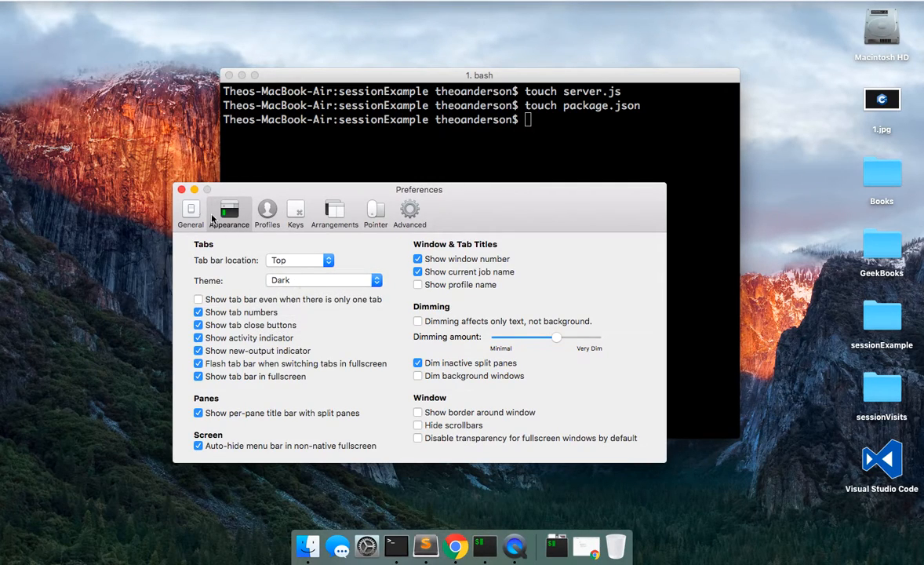
mouse_move(295, 212)
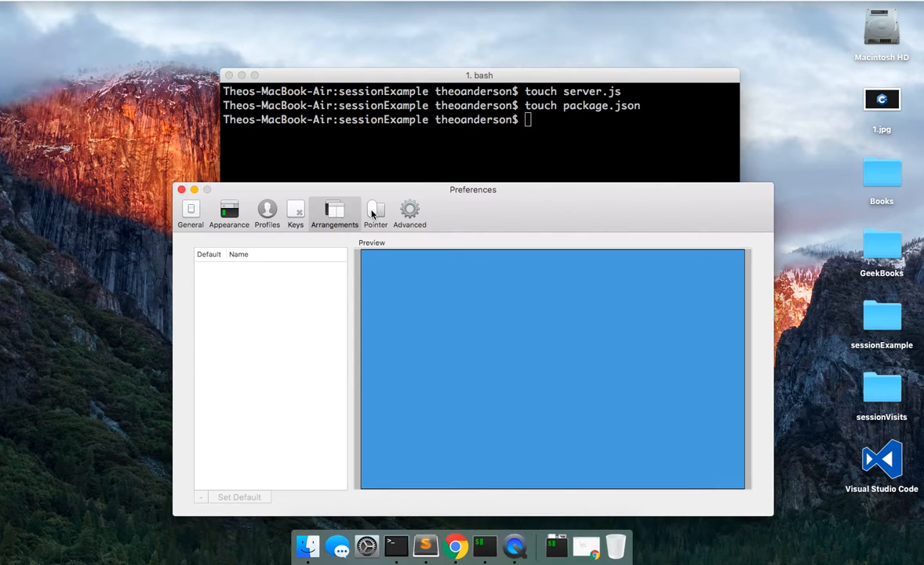
left_click(410, 212)
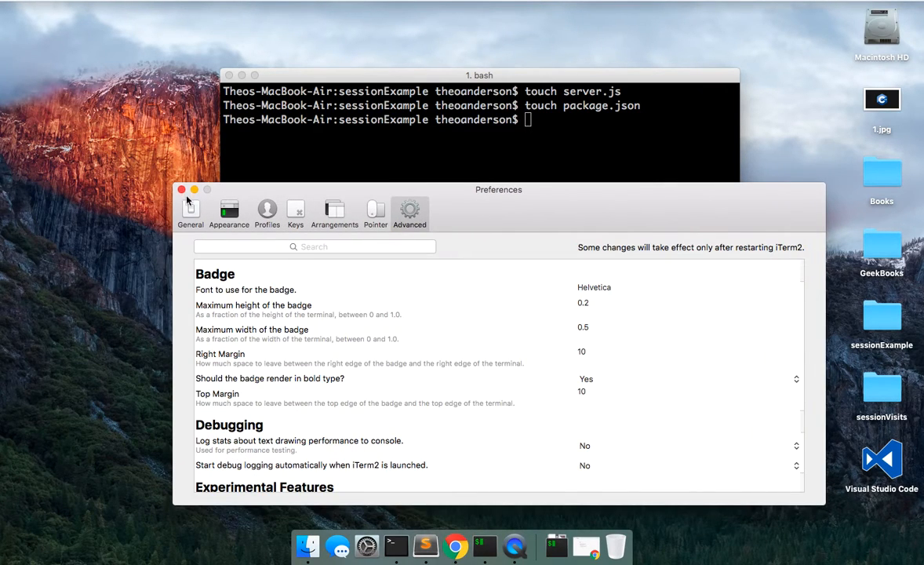
left_click(189, 206)
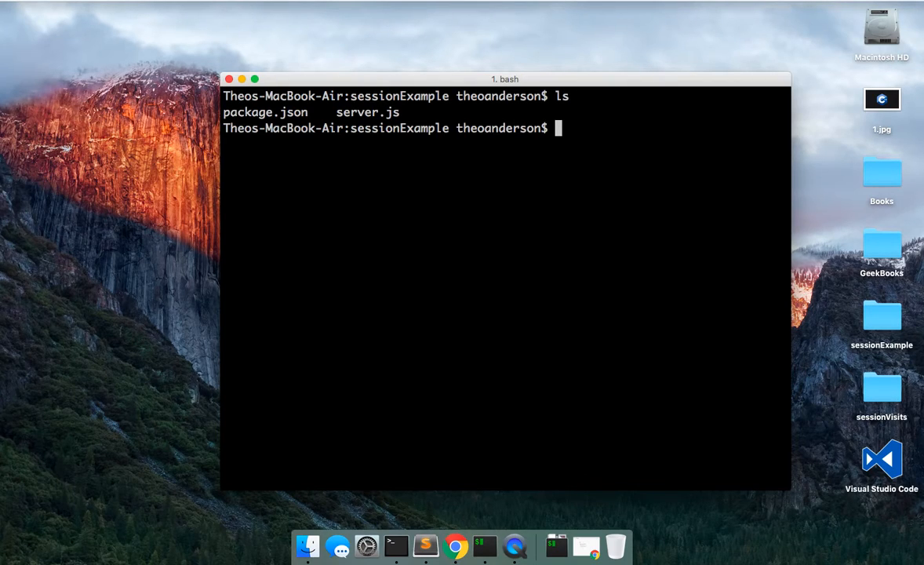
Install express, express-session and morgan with --save via npm
type("npm install")
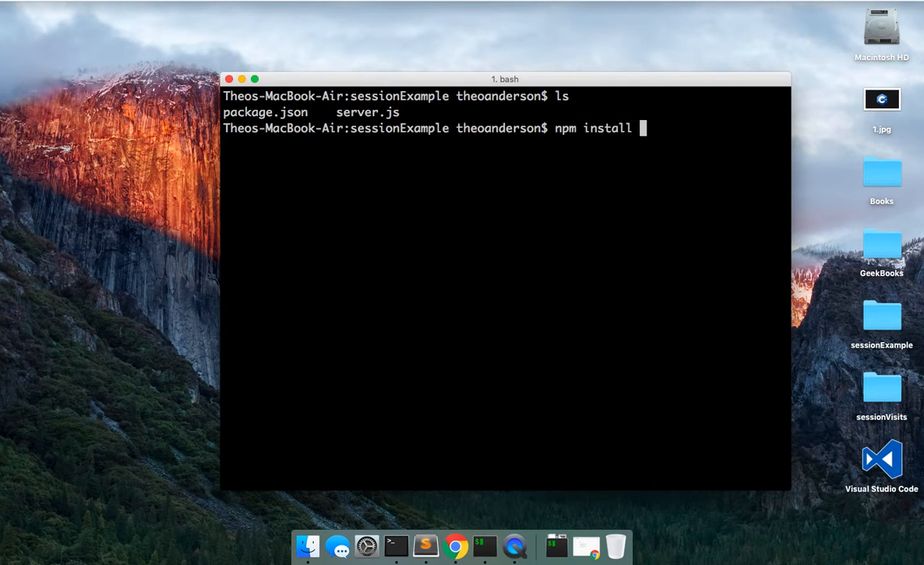
type("express mongoose")
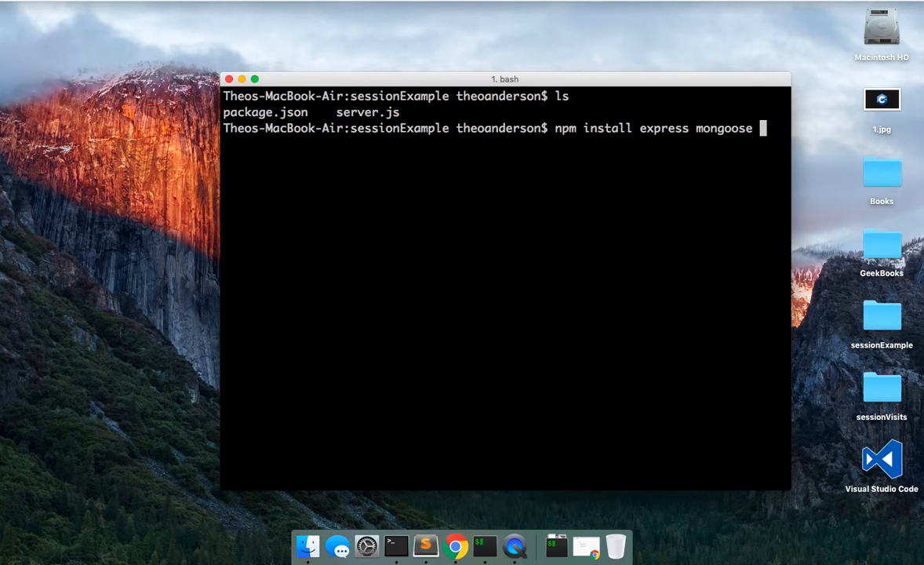
key("Backspace")
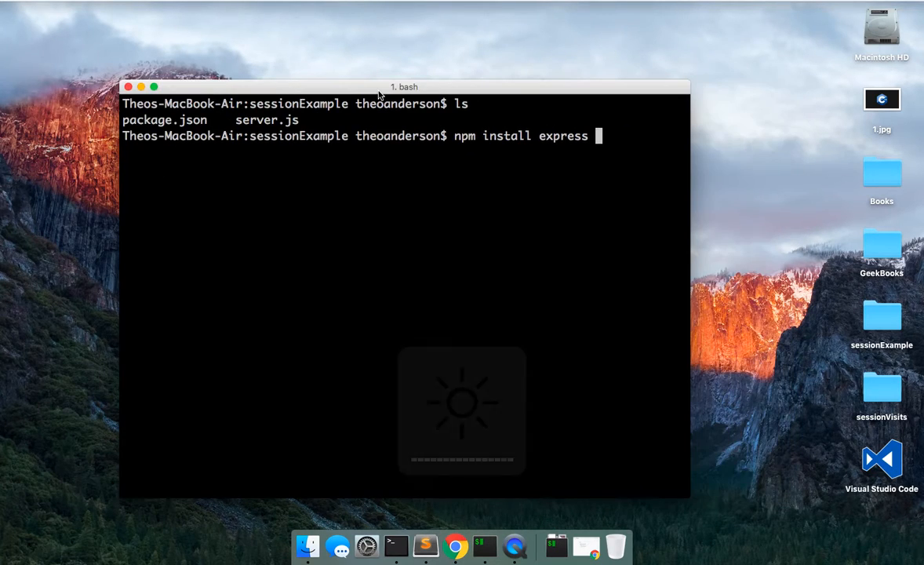
type("express-session")
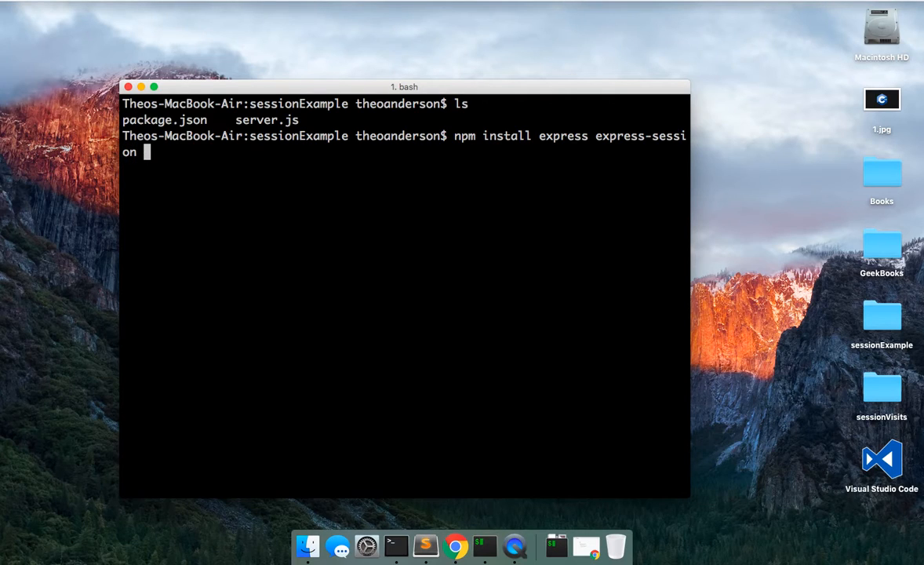
type("morgan --save")
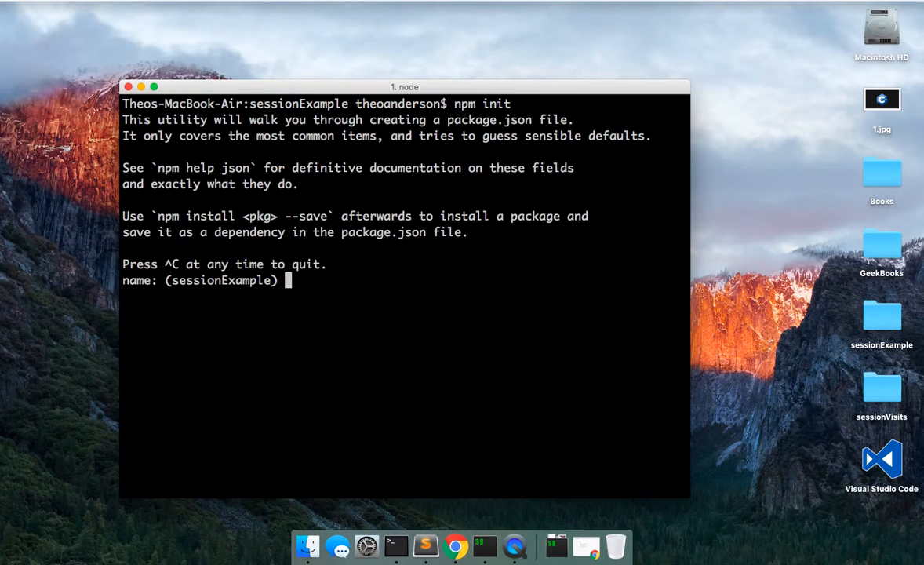
Clear the terminal and rerun npm install express express-session morgan --save
type("sess")
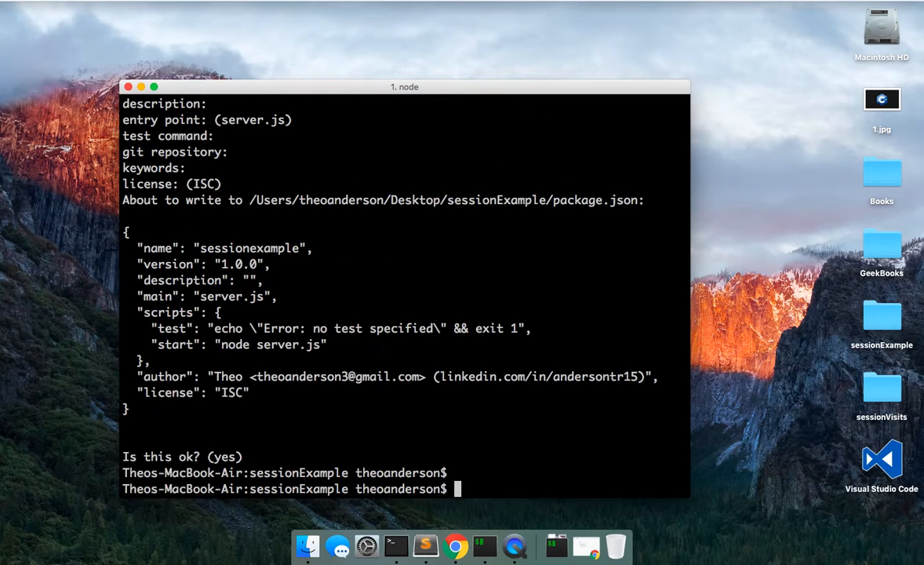
type("clear")
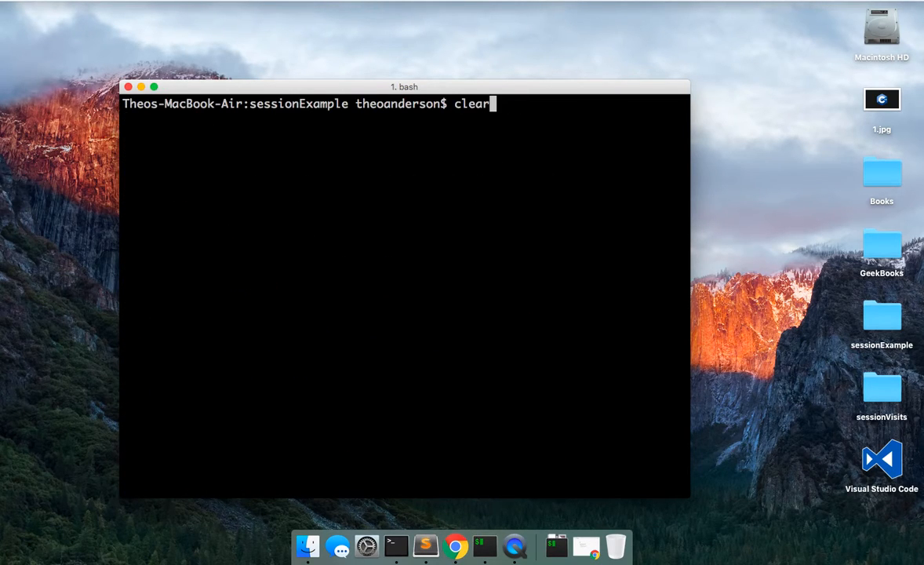
type("npm install express express-session morgan --save")
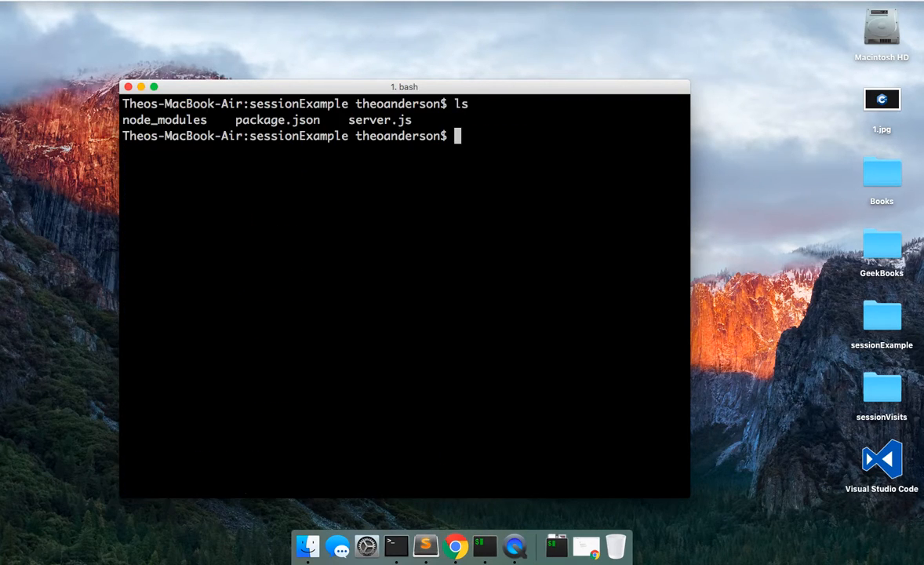
Edit server.js in vim, requiring express, morgan and express-session
type("vim ser")
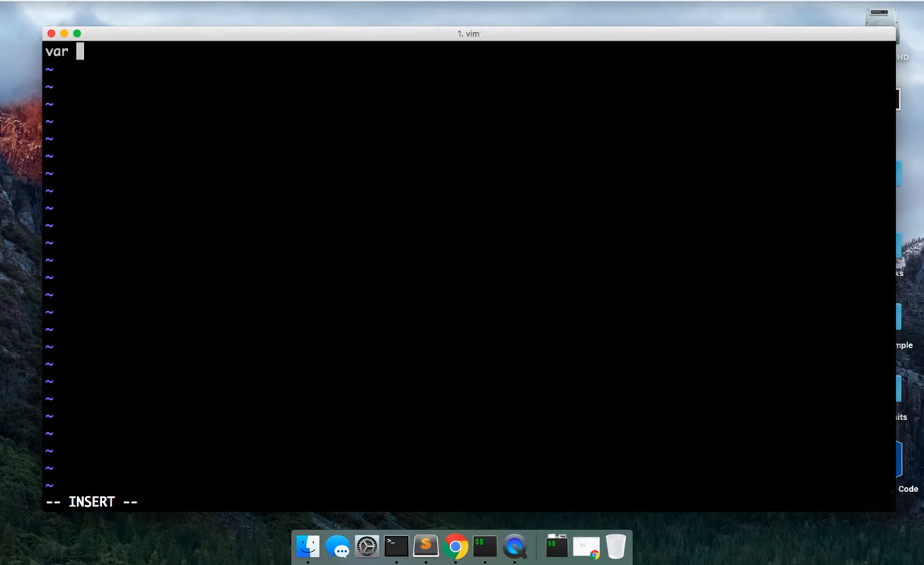
type("express = require")
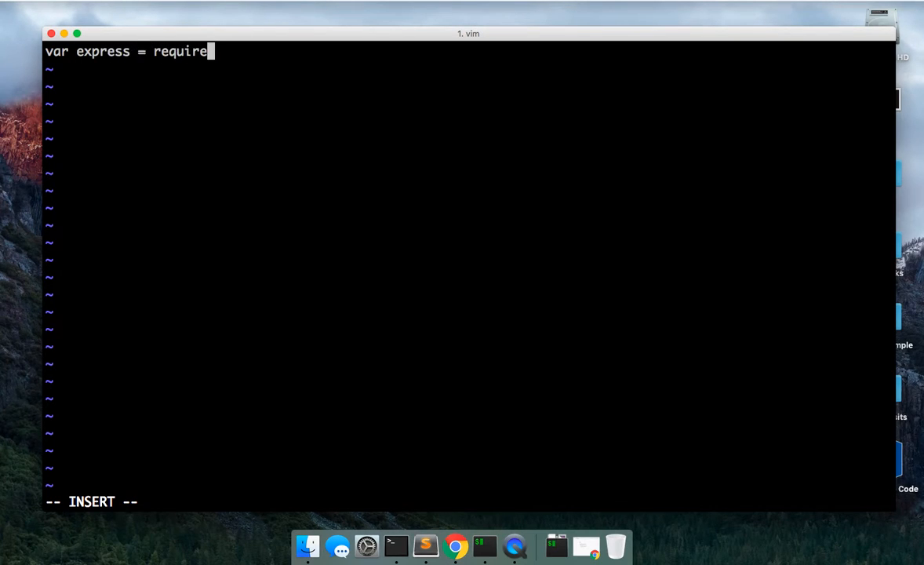
type("('express')")
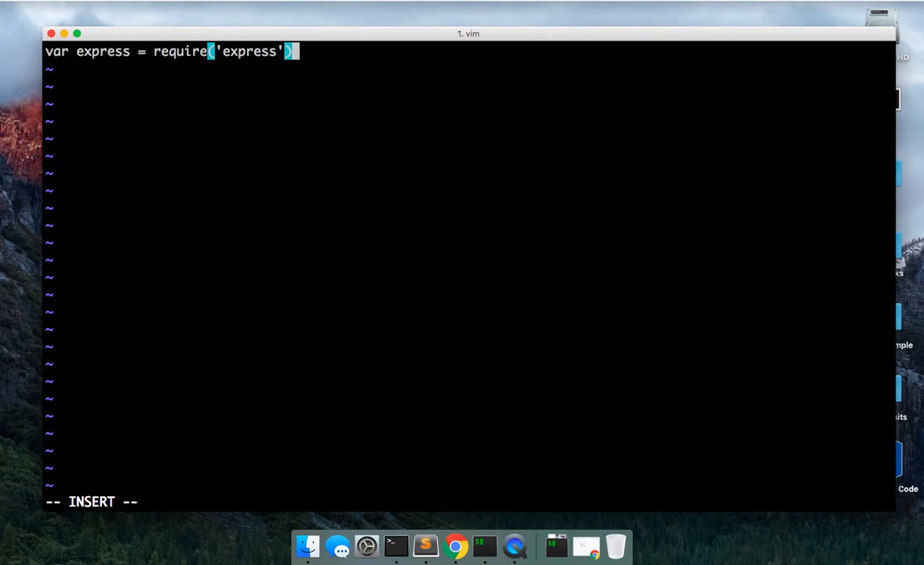
type(";")
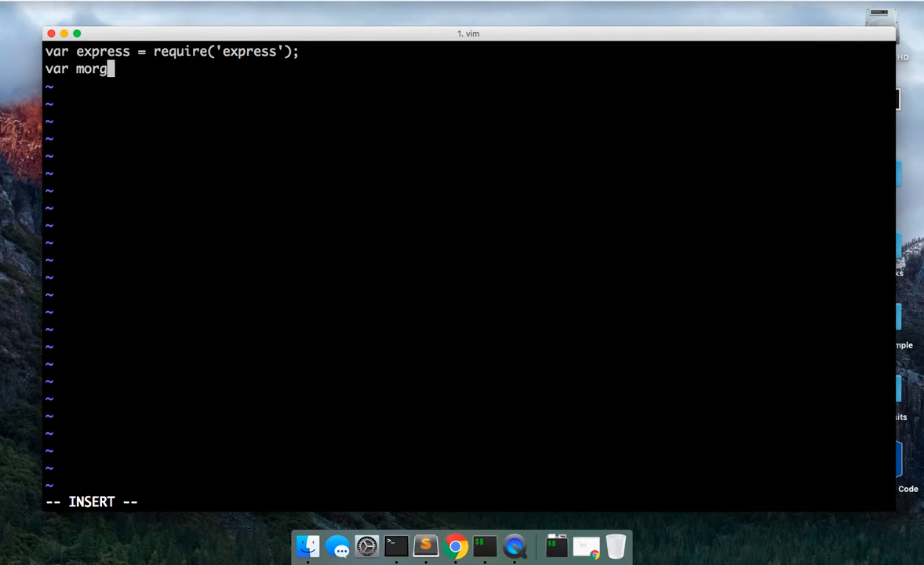
type("an = require(")
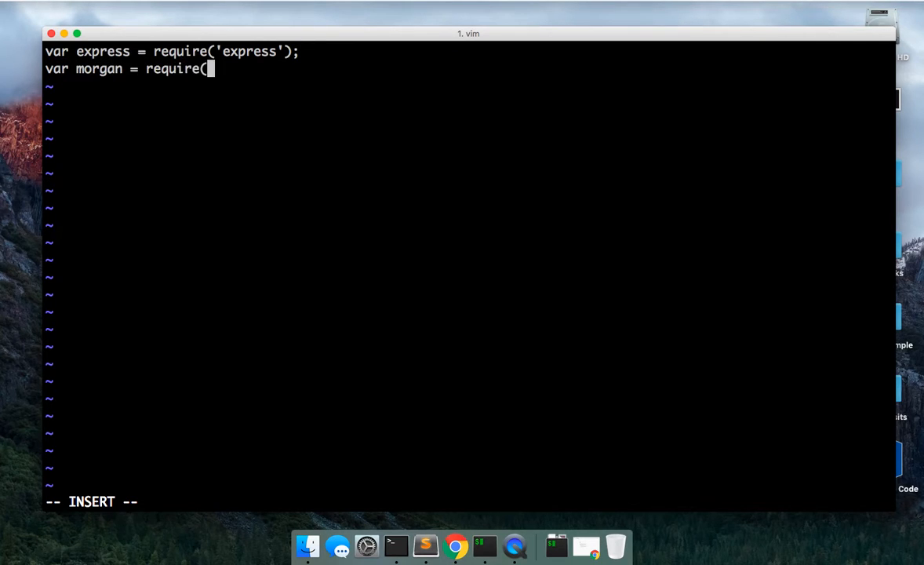
type("'morgan');")
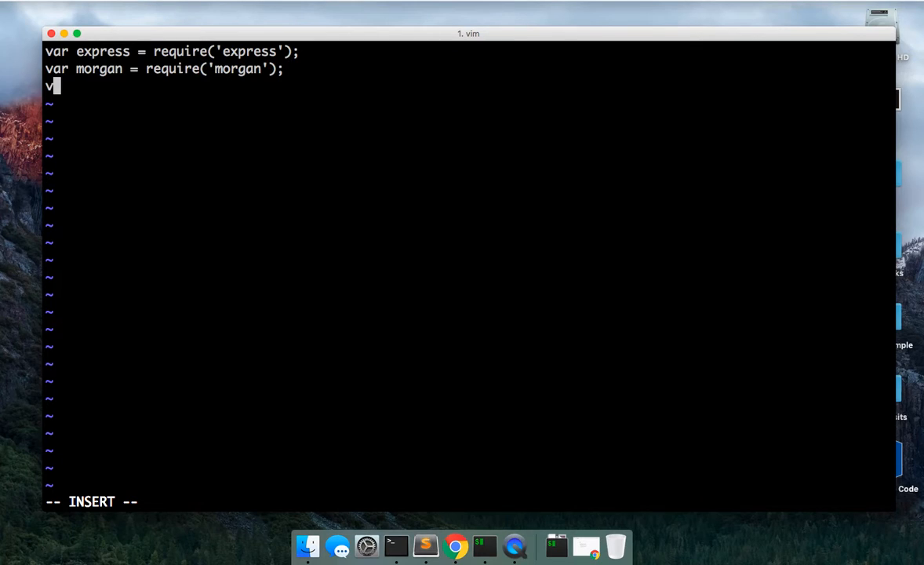
type("ar session = re")
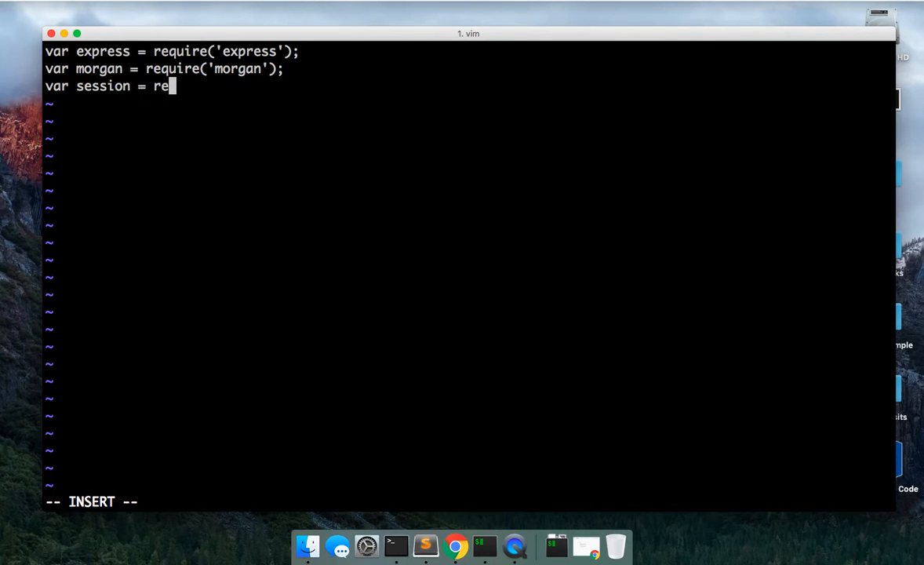
type("quire('express")
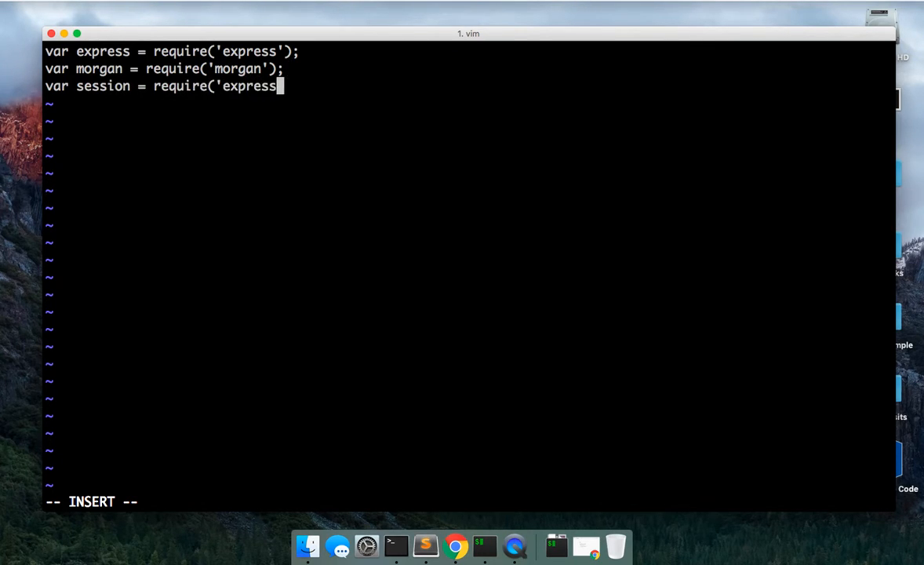
type("-session');")
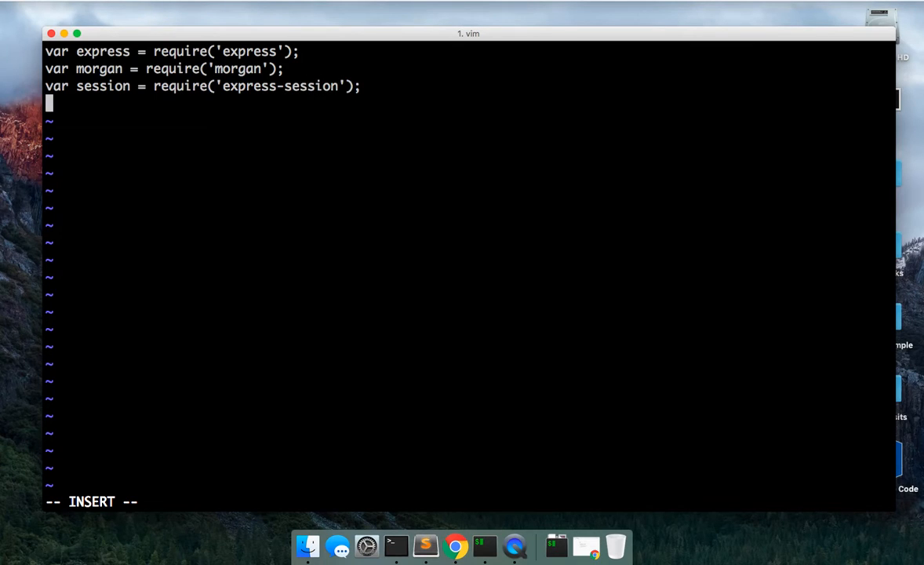
Create the express app and add morgan('combined') request logging
type("var")
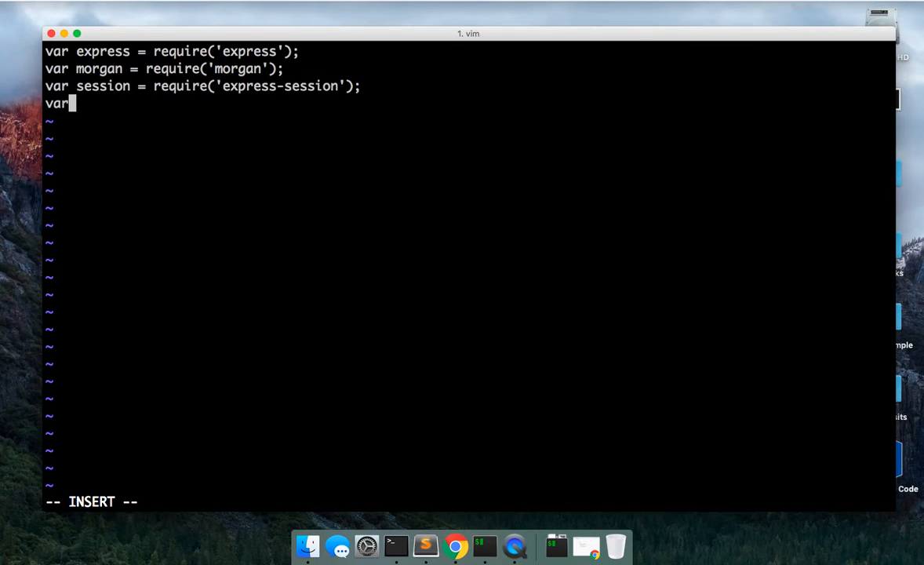
type("app = express(")
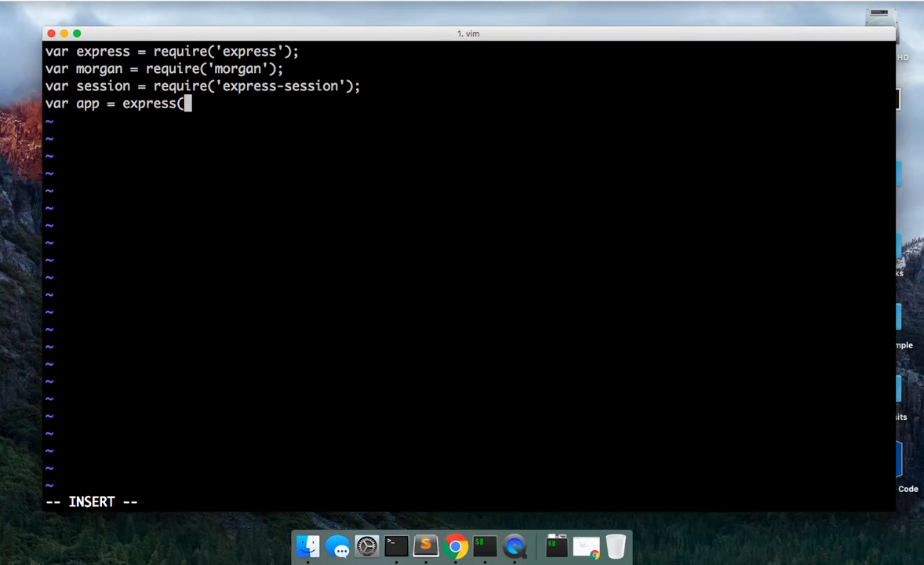
type(");")
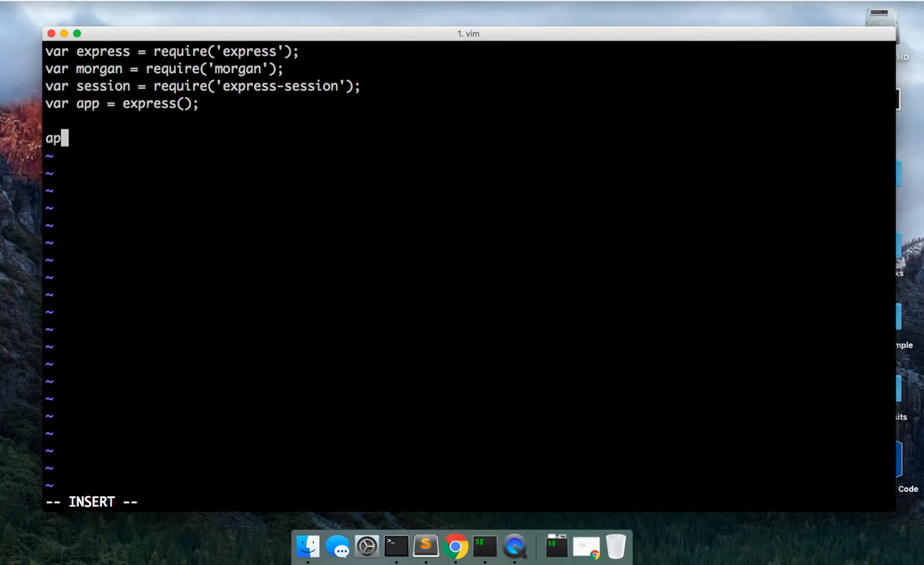
type("p.use(morgan(d")
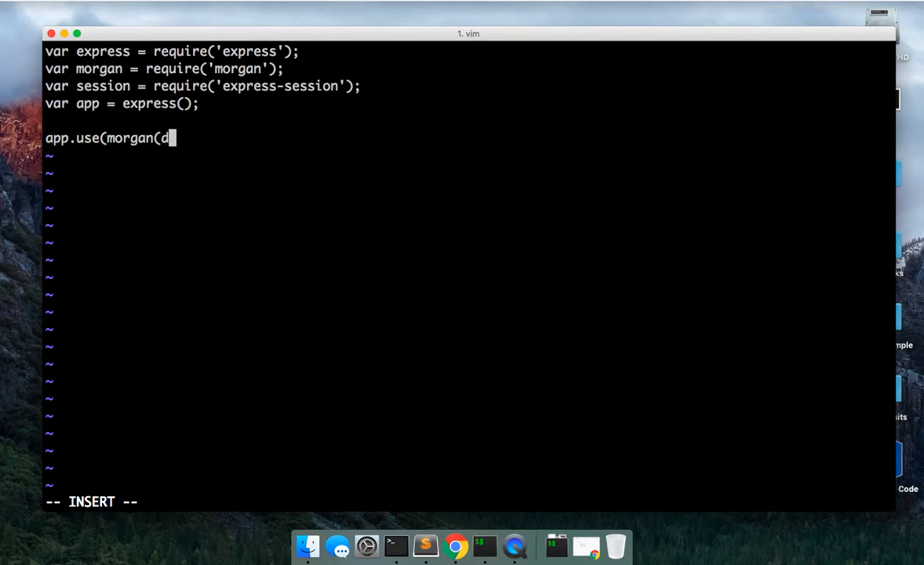
type("'combined'")
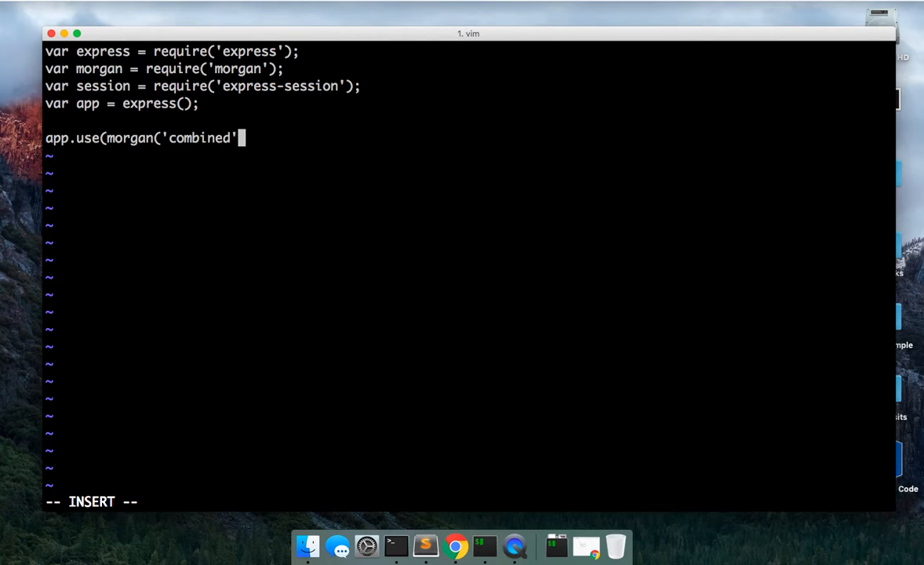
type("));")
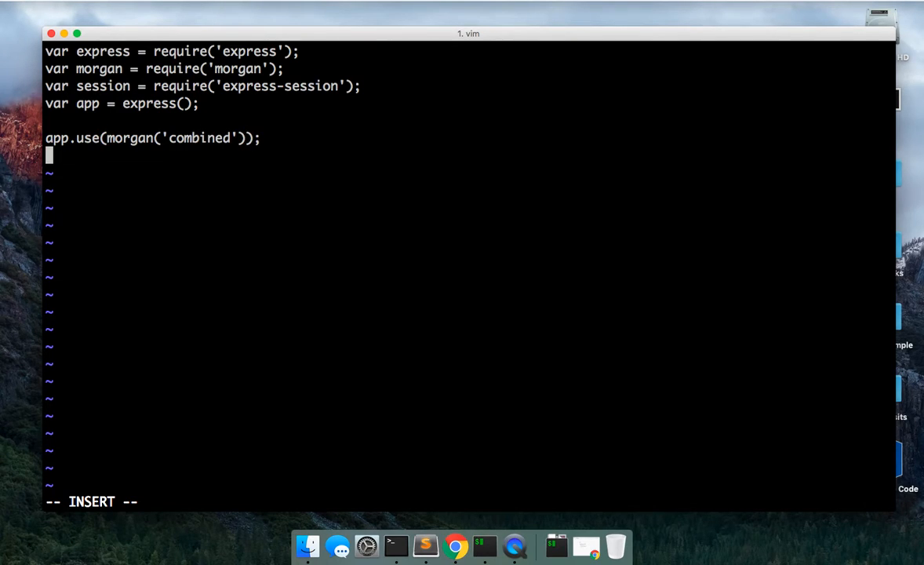
type("app.")
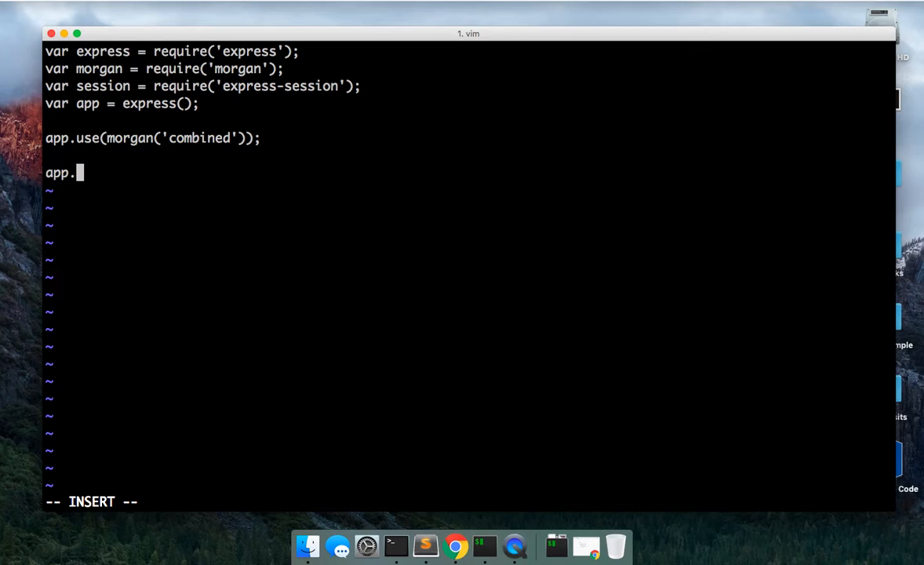
type("use(express")
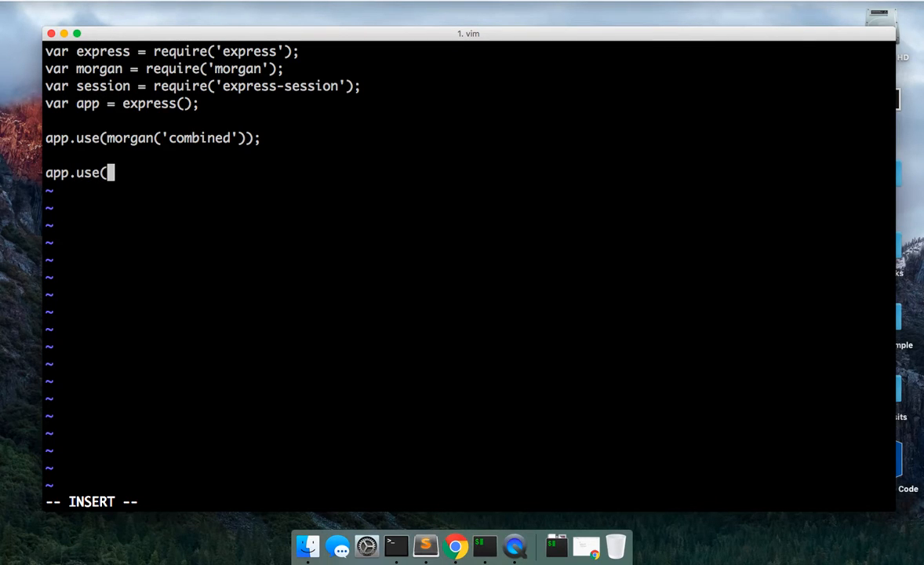
type("session({")
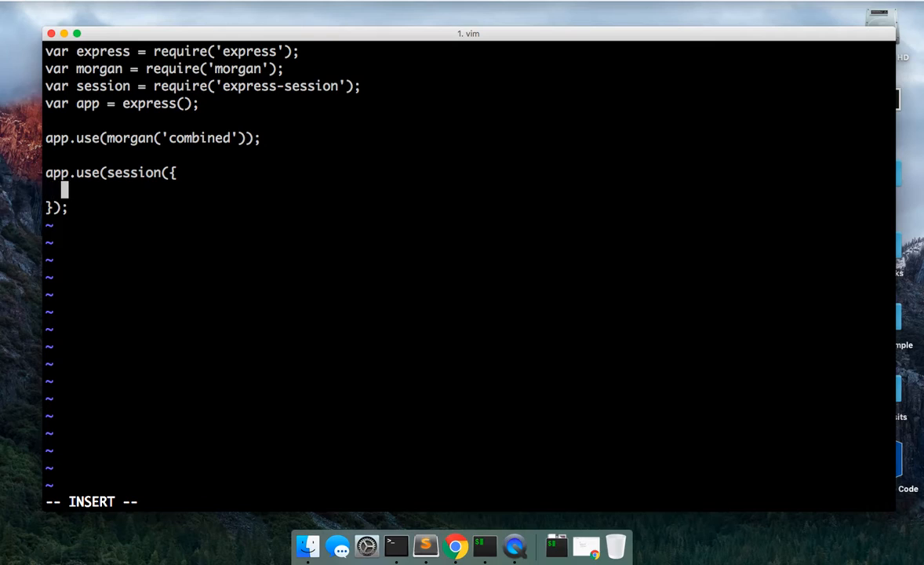
type("secret: '")
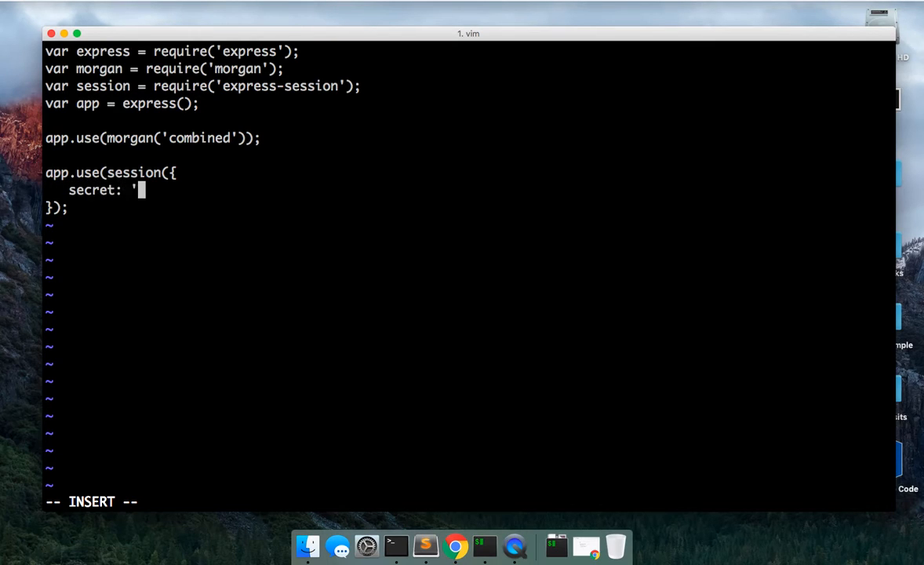
type("session")
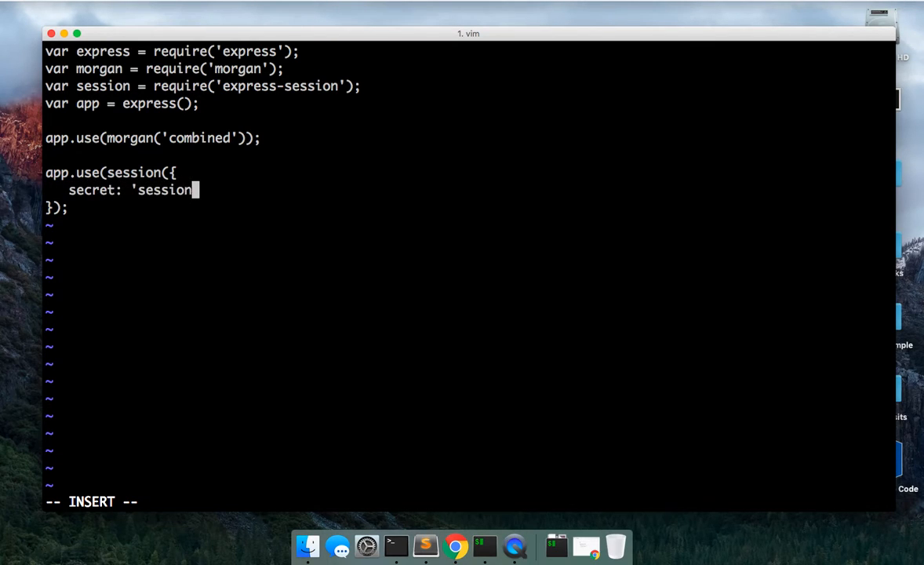
type("Testing'")
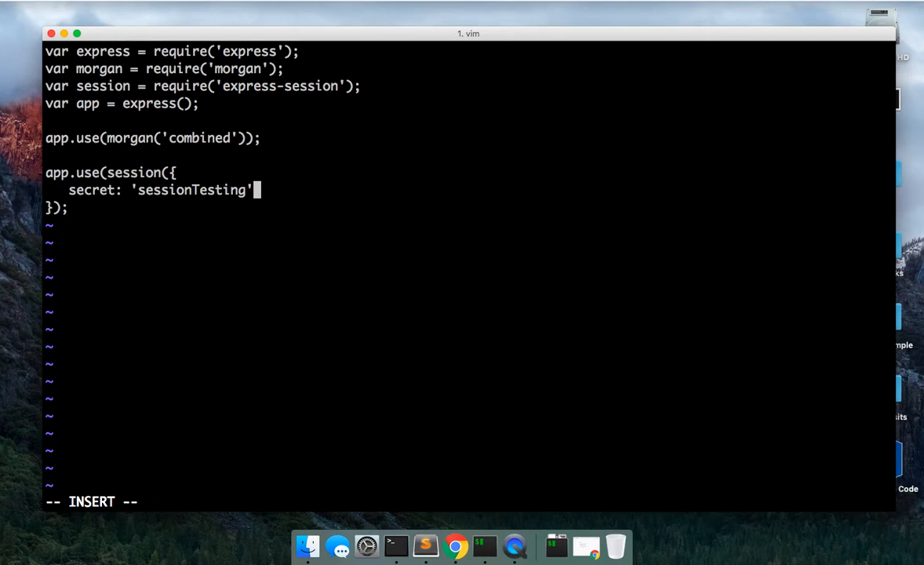
key("Enter")
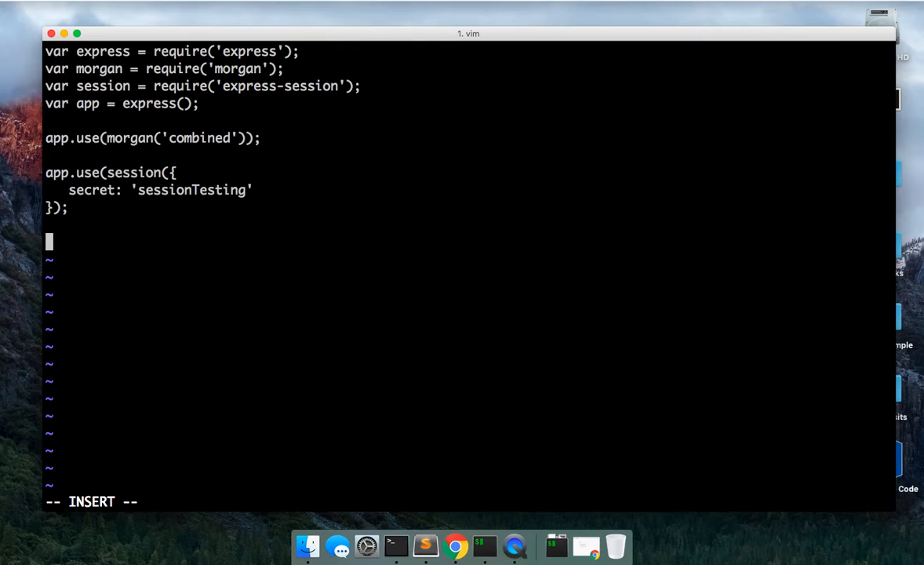
Start an app.get('/') handler taking request and response
type("app.get")
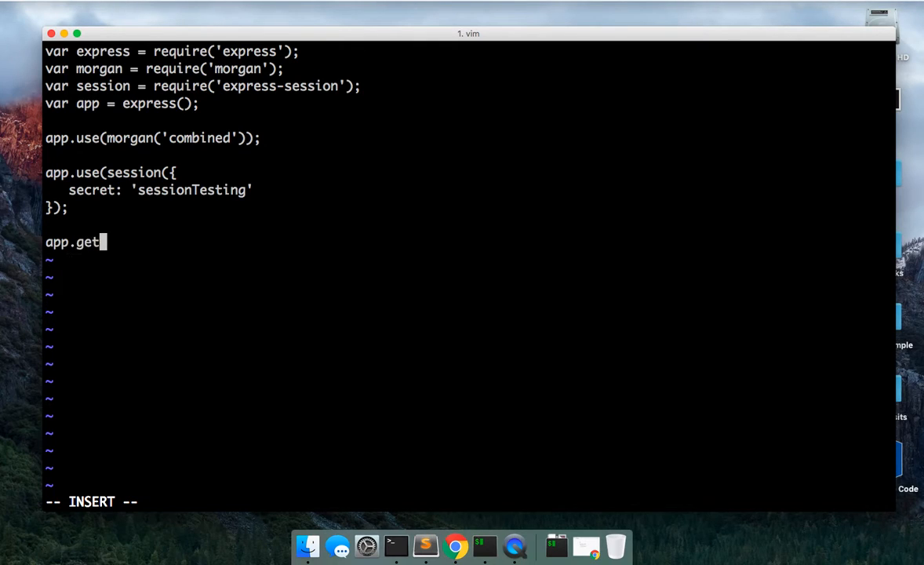
type("('/'")
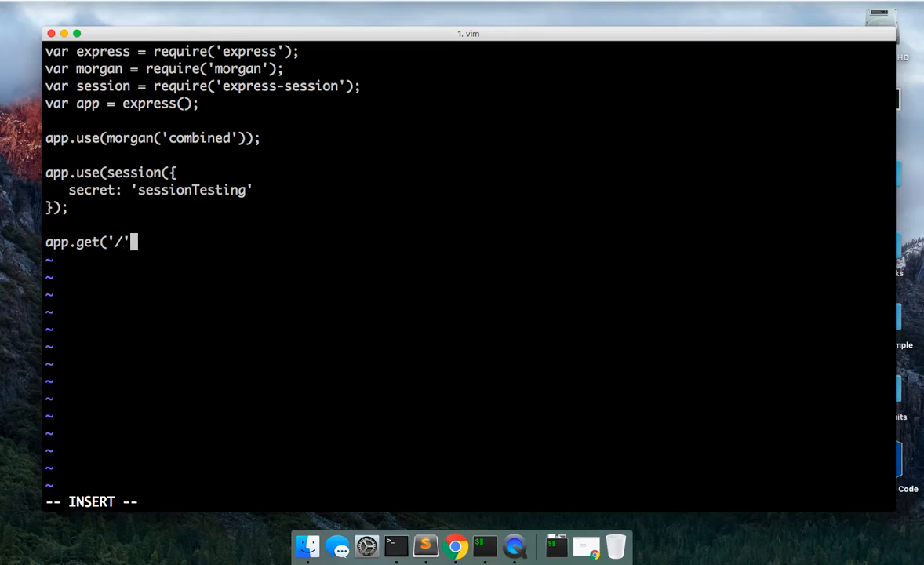
type(", function(requ")
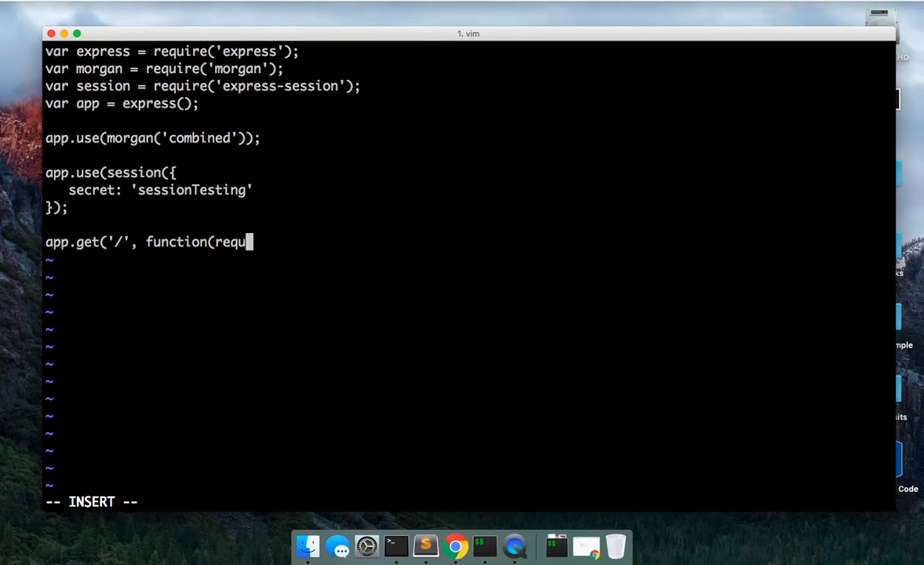
type("est, response)")
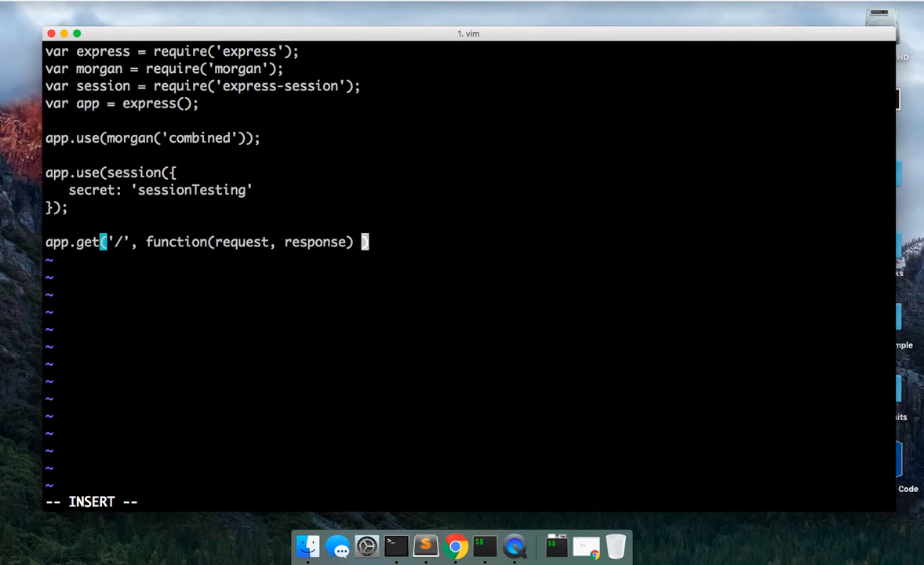
type("{")
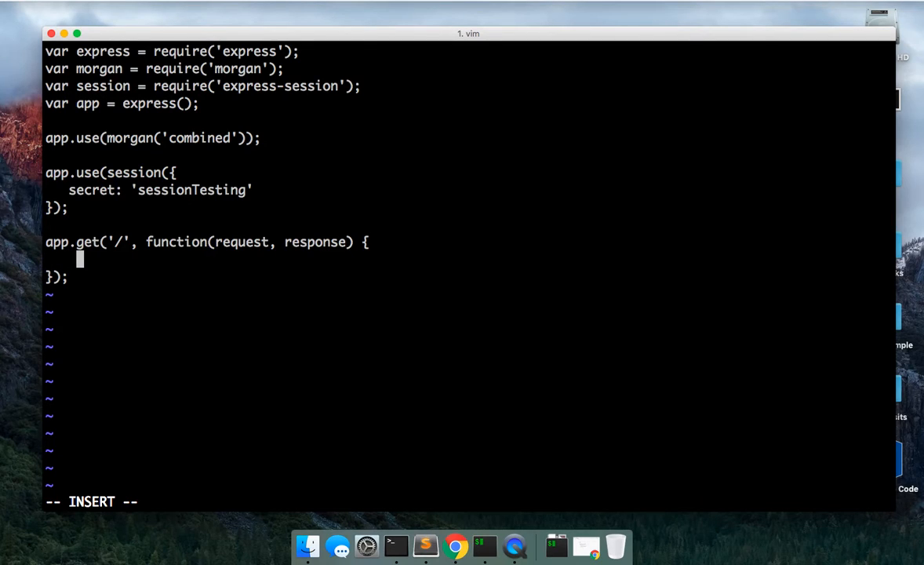
Inside the handler, set request.session.userName to "theo" when none is stored
type("if(!request.session.us")
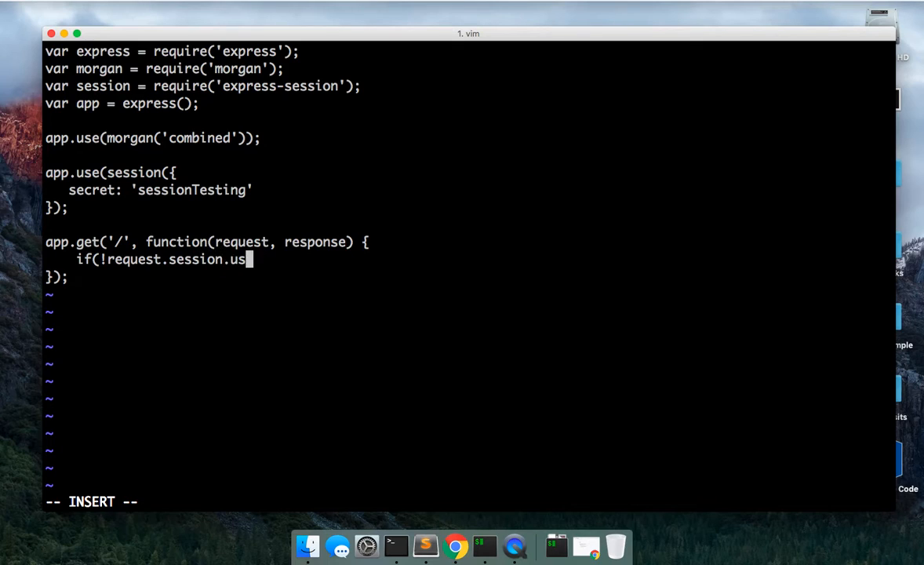
type("erName){")
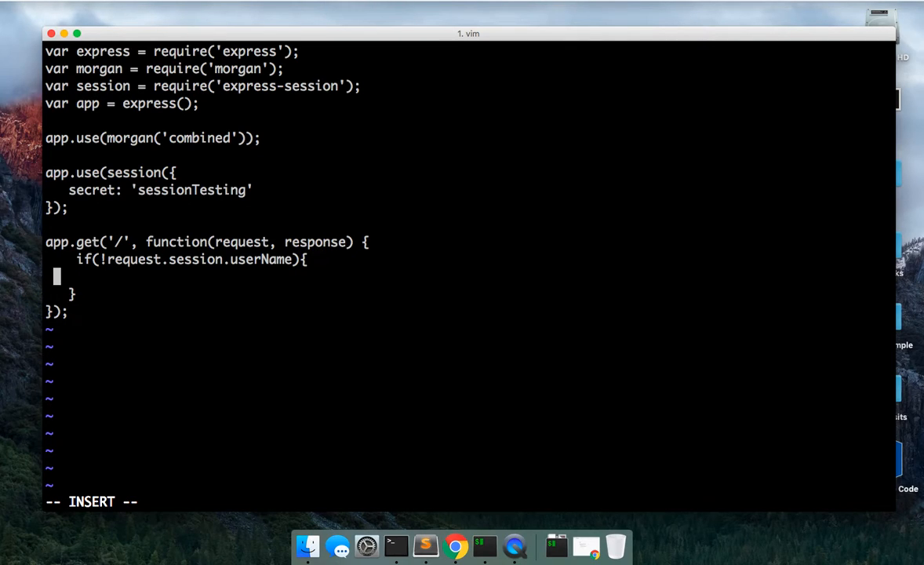
type("reques")
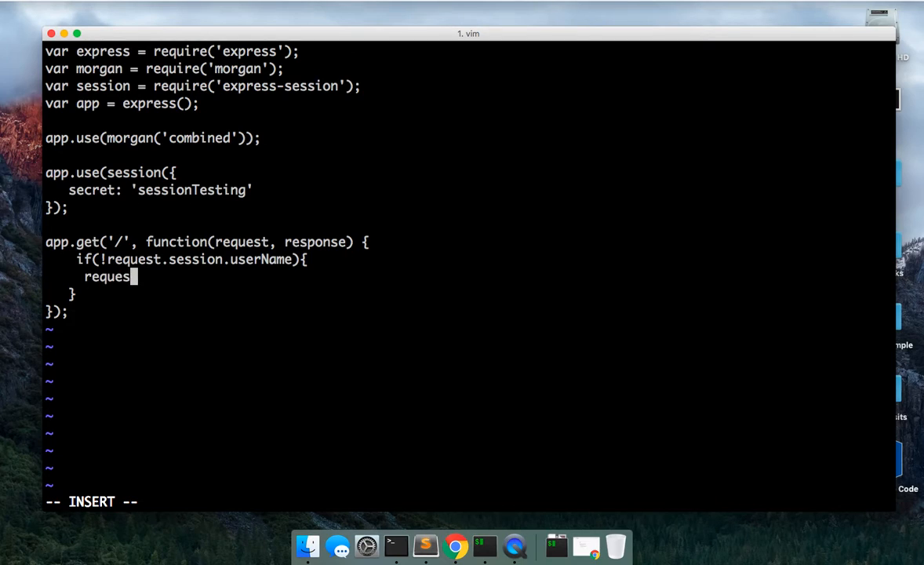
type("t.session.use")
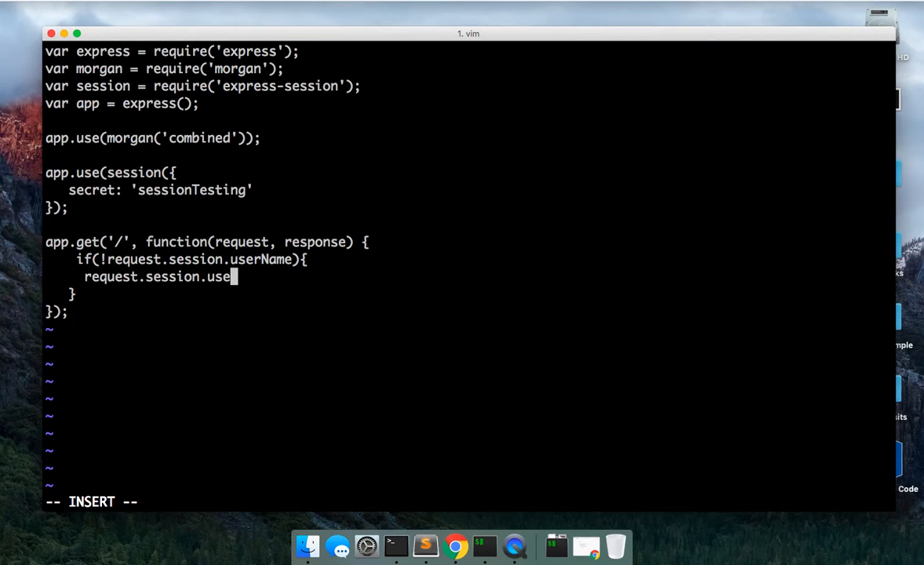
type("rName = \"")
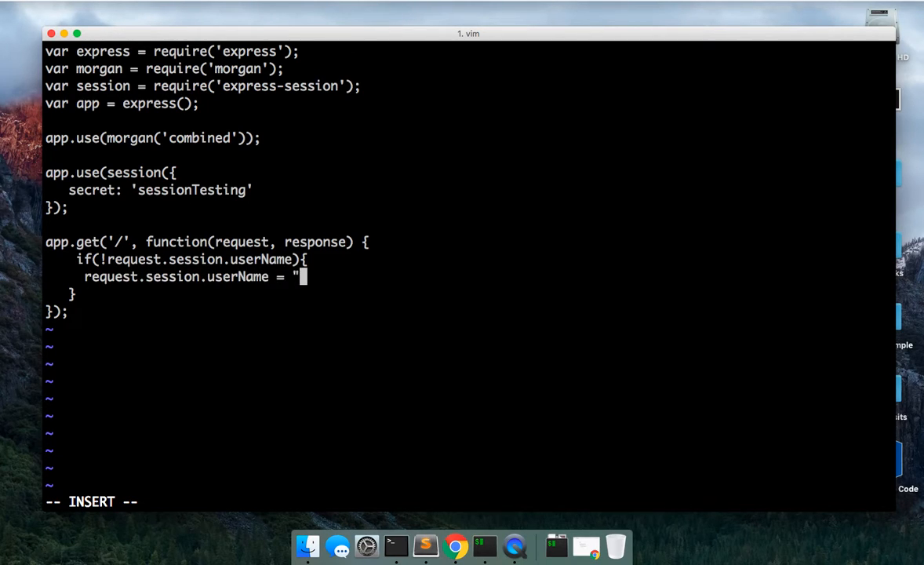
type("theo\"")
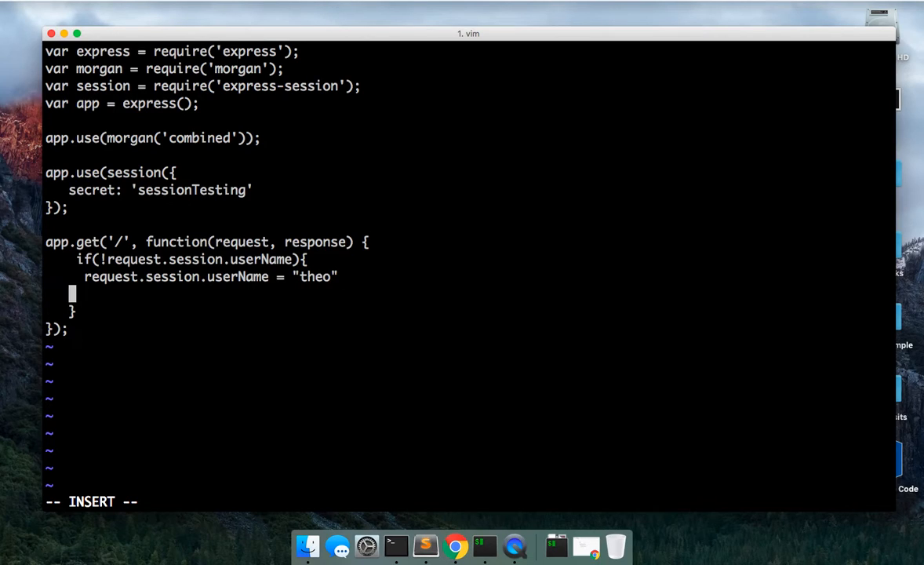
type("r")
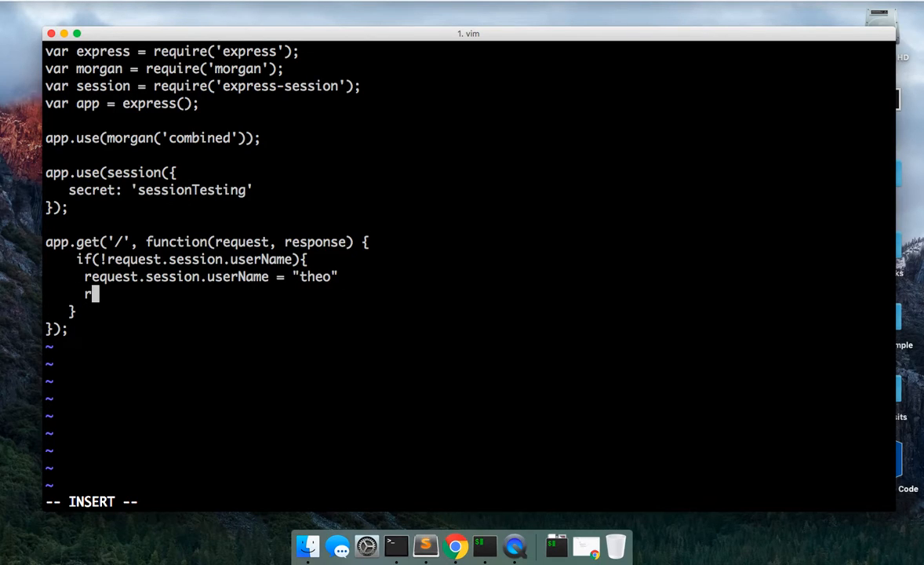
key("BackSpace")
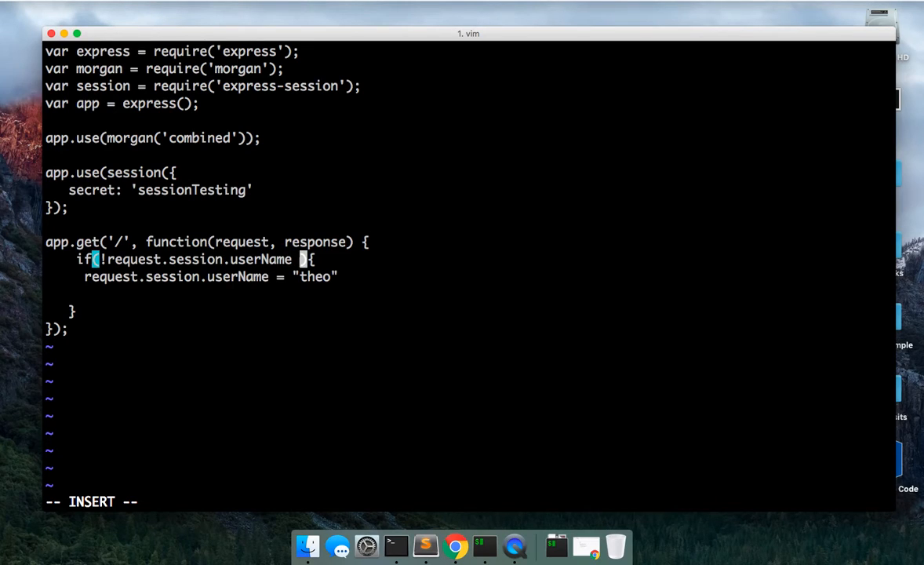
Extend the condition to check visitCount, set visitCount = 1, and begin the else branch
type("&& !")
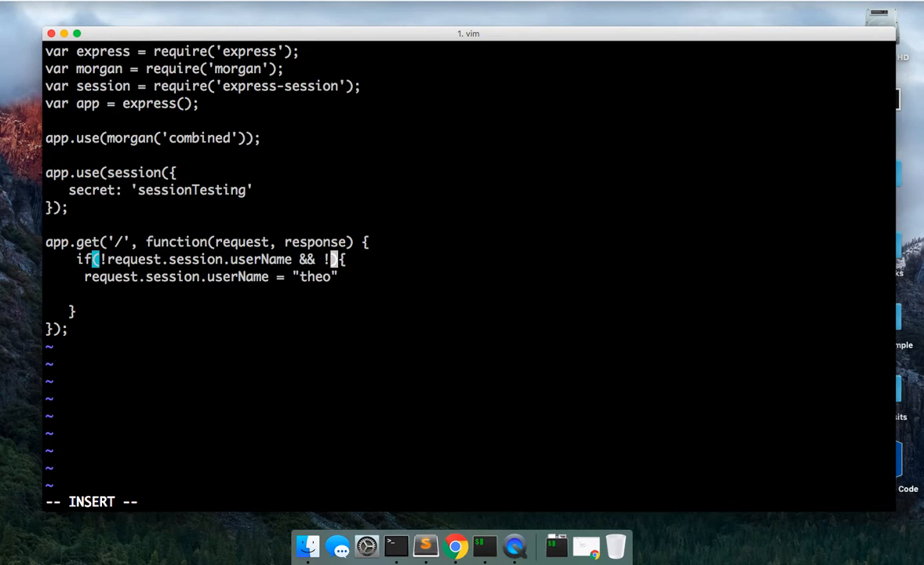
type("request.session.visit")
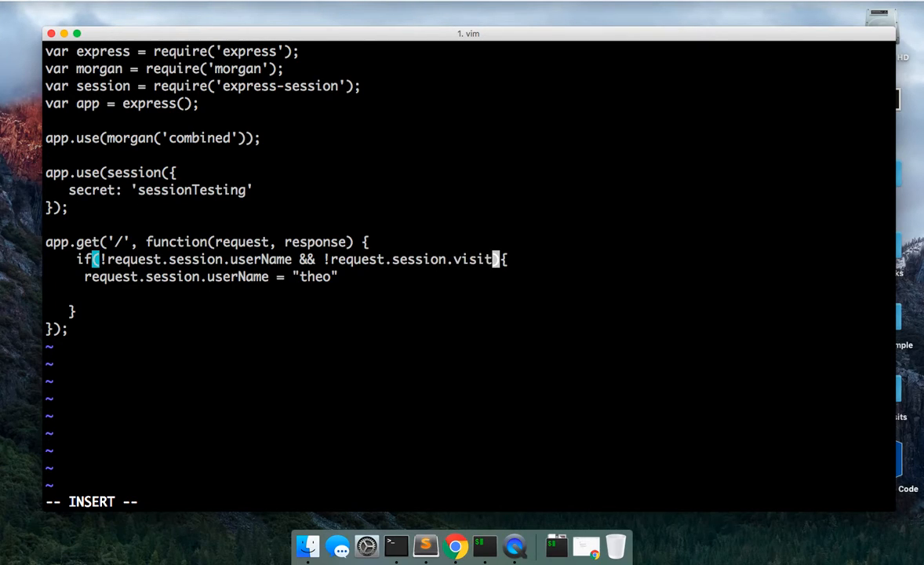
type("Count)")
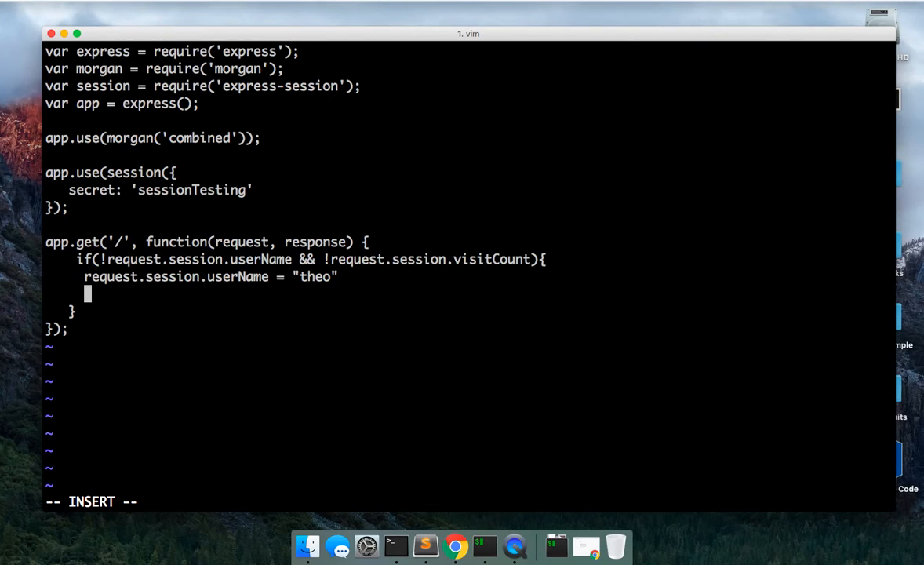
type("request.sessio")
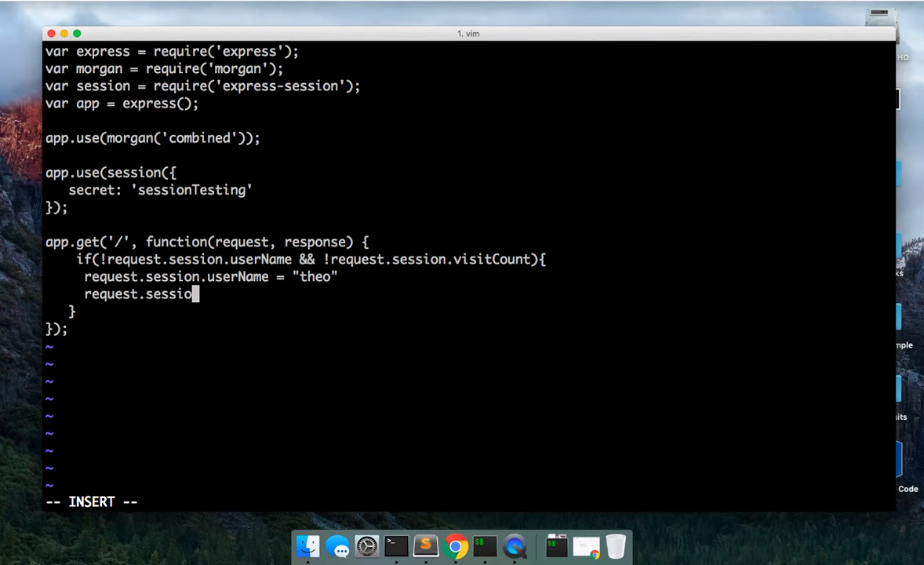
type("n.visitCount = 1;")
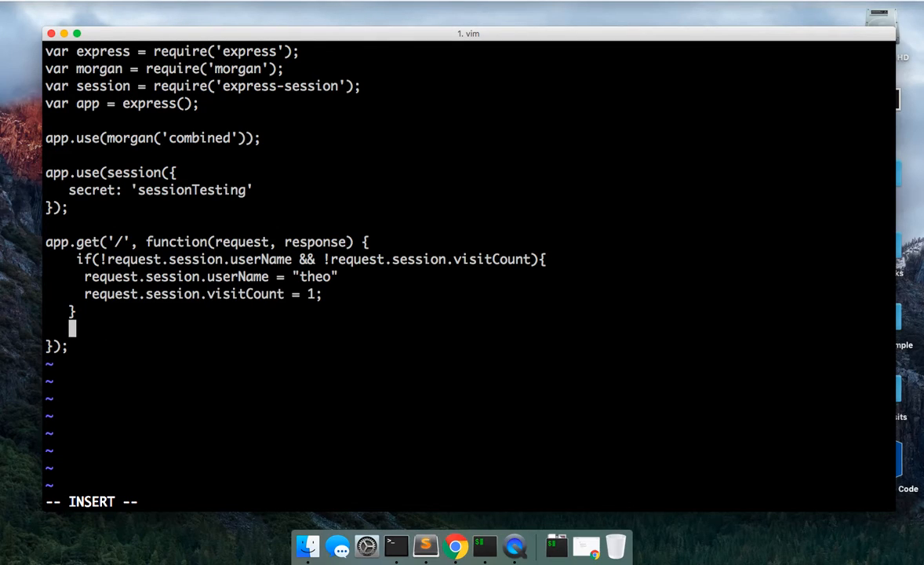
type("else {")
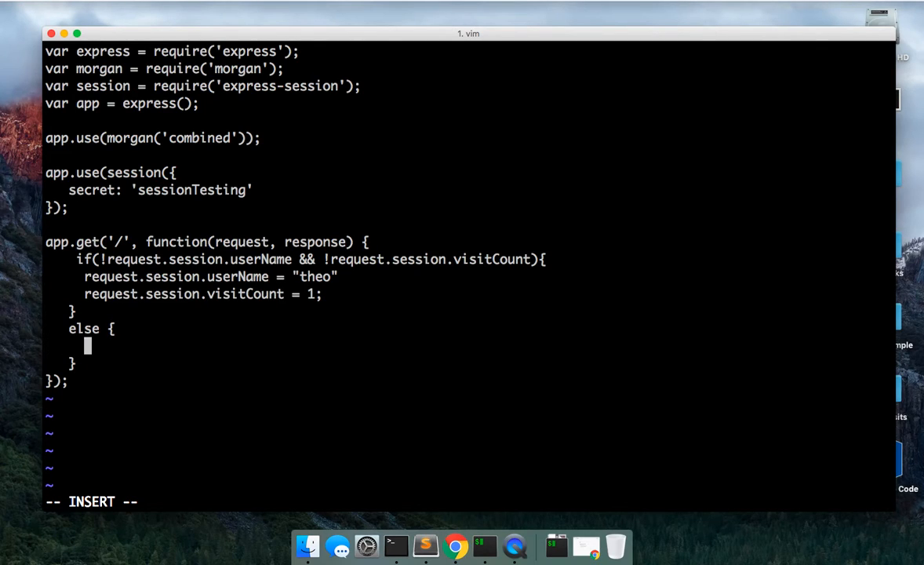
In else, increment visitCount by 1 and send the session with status 200
type("request.sessi")
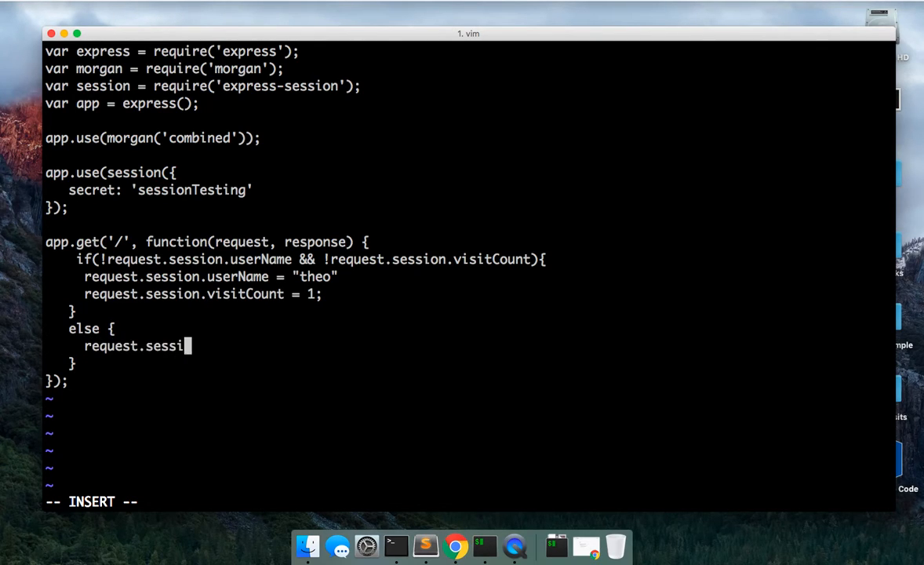
key("BackSpace")
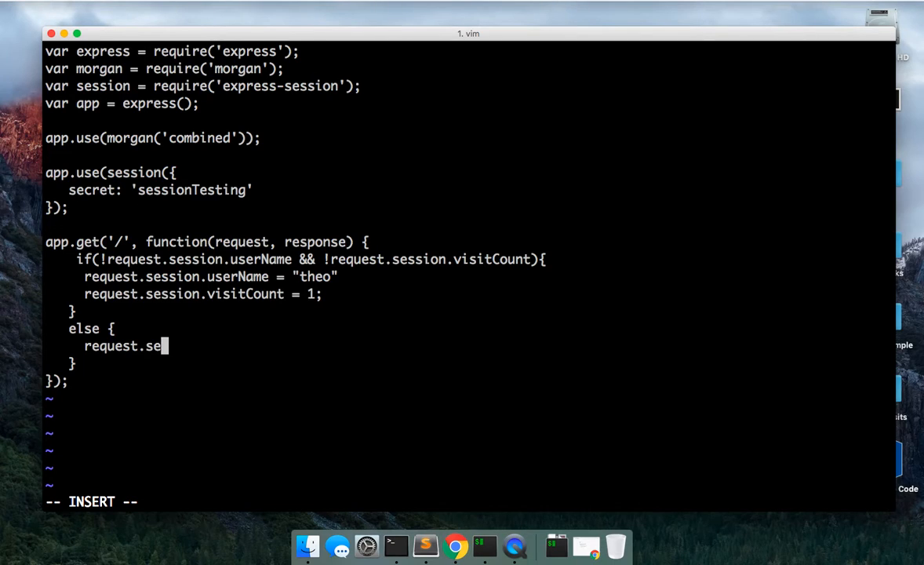
type("ssion.visit")
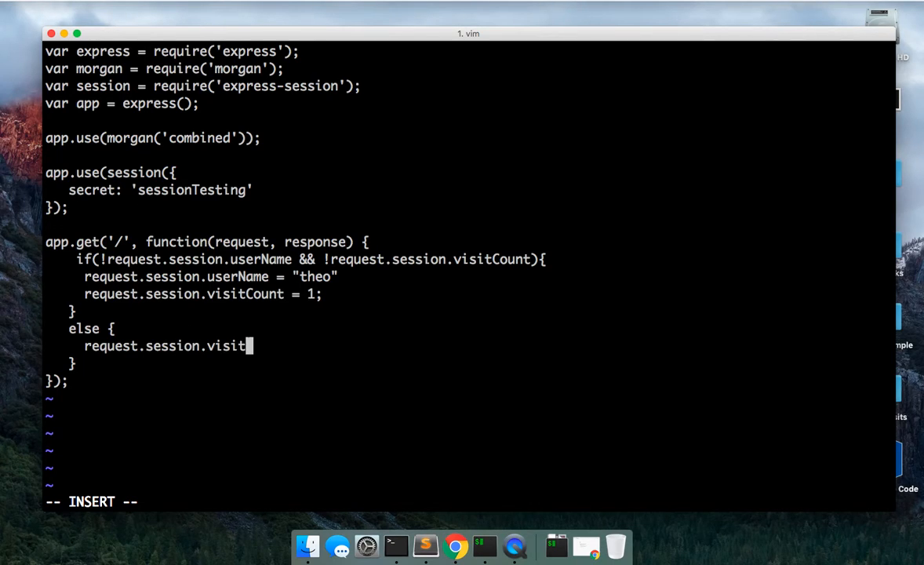
type("Count += 1;")
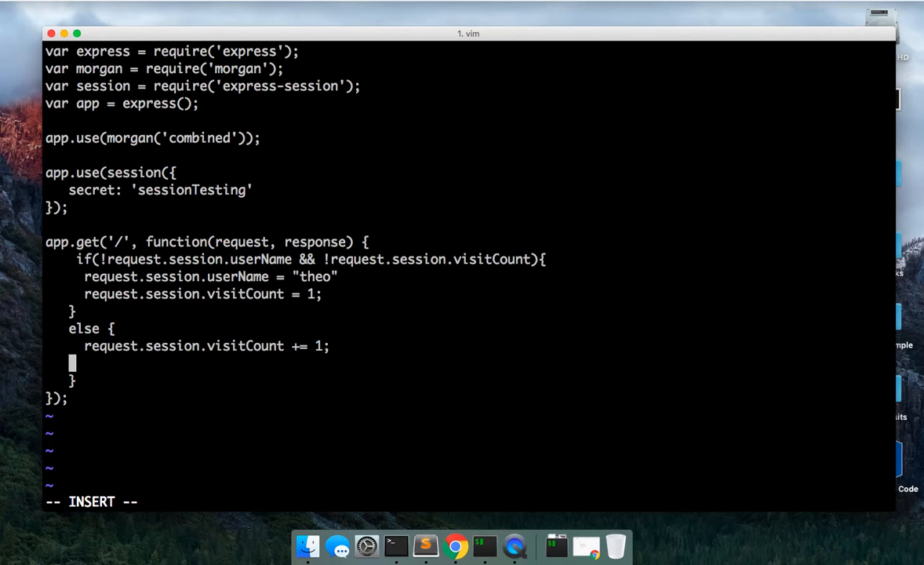
type("response.st")
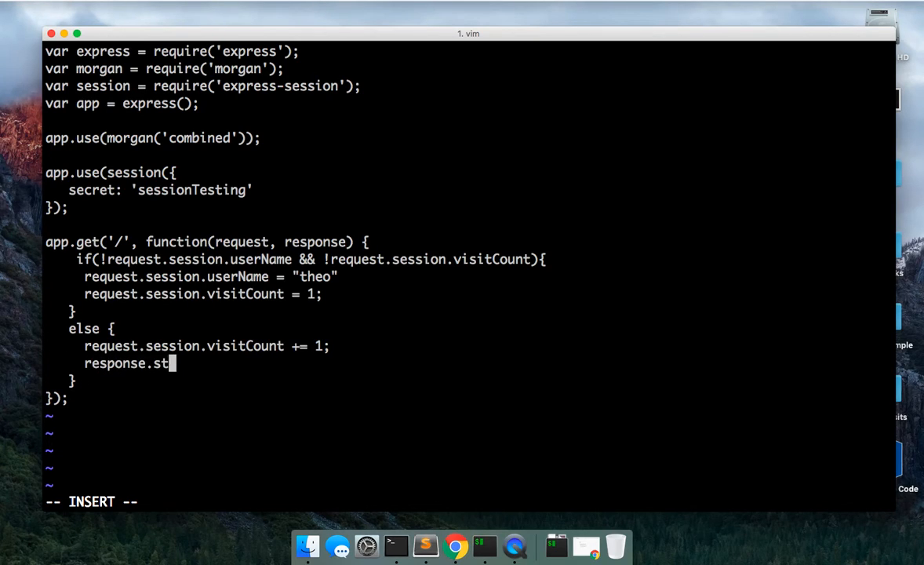
type("atus(200")
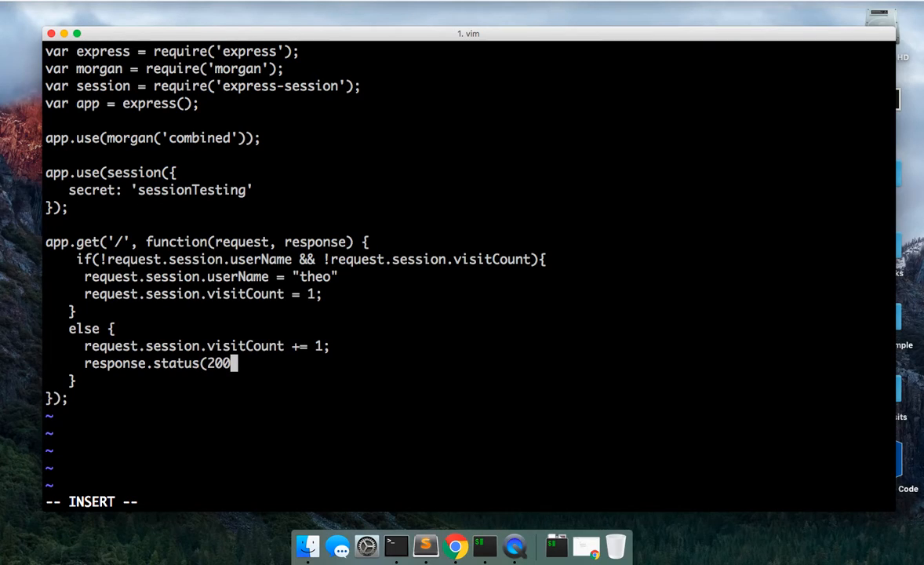
type(").send(")
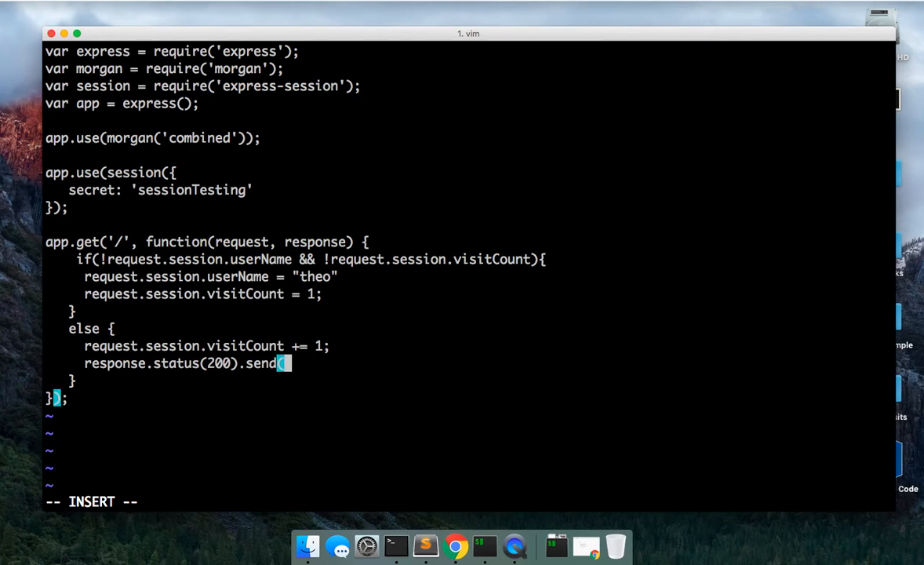
type("request.session")
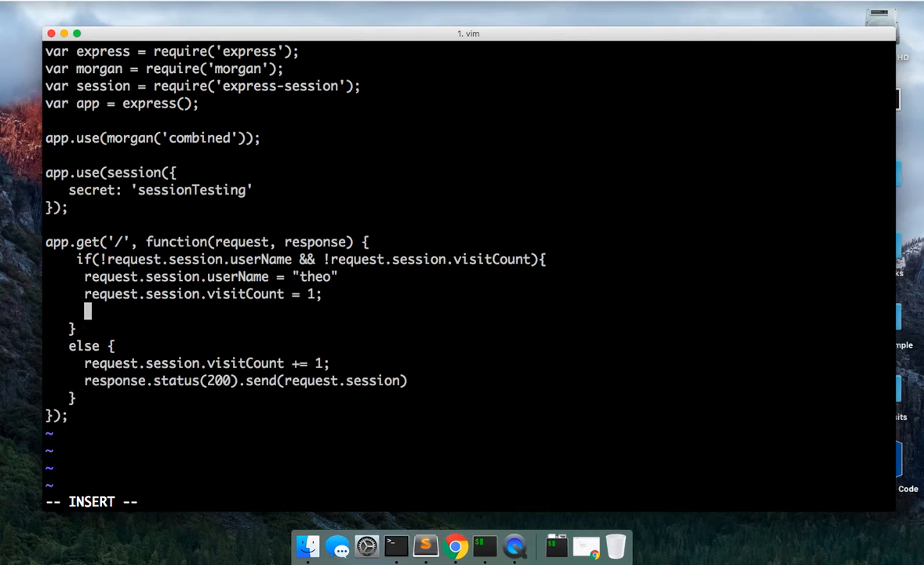
In the if branch, send the session with status 201 for new visitors
type("response.status")
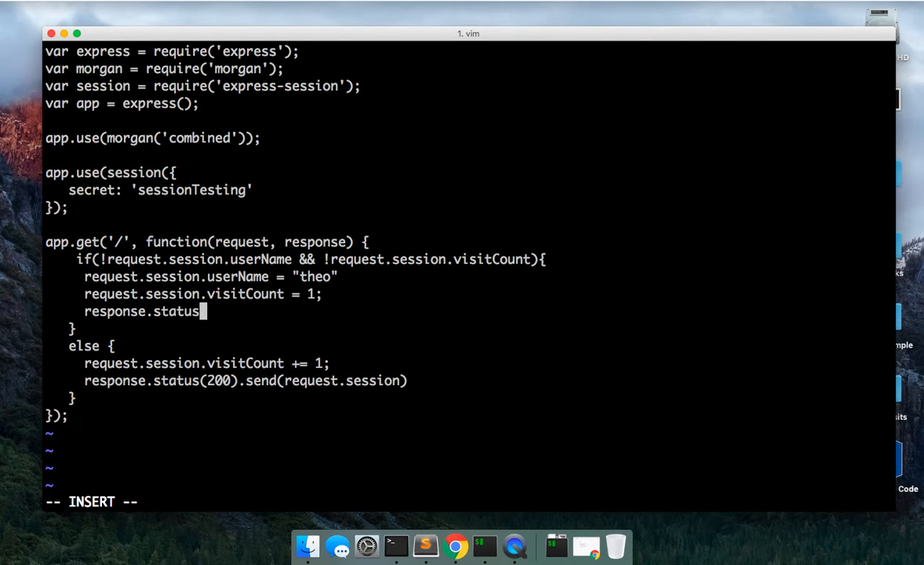
type("(201).")
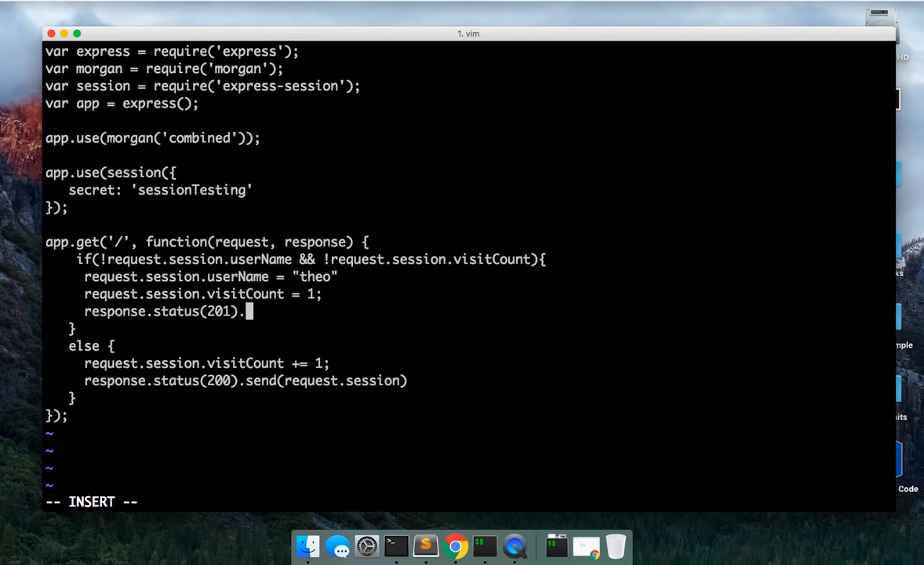
type("s")
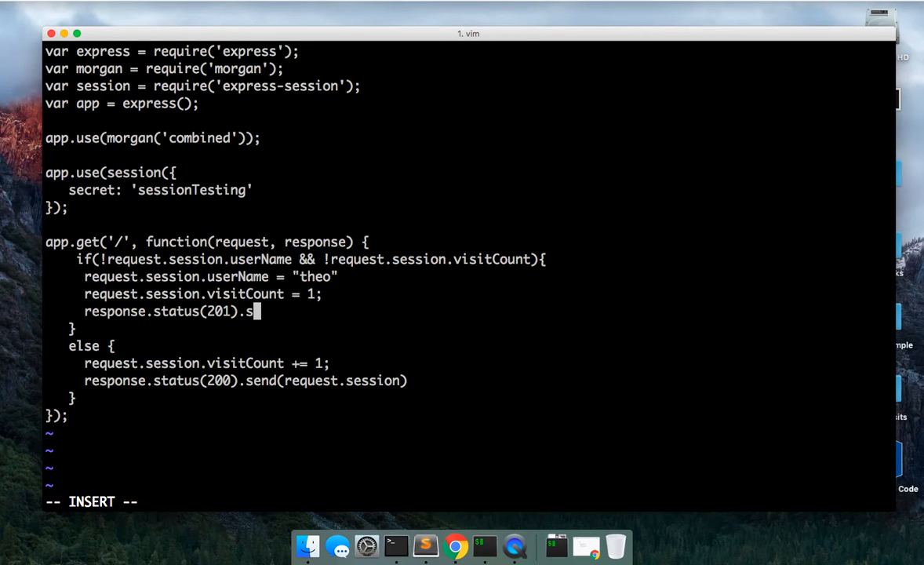
type("end(request")
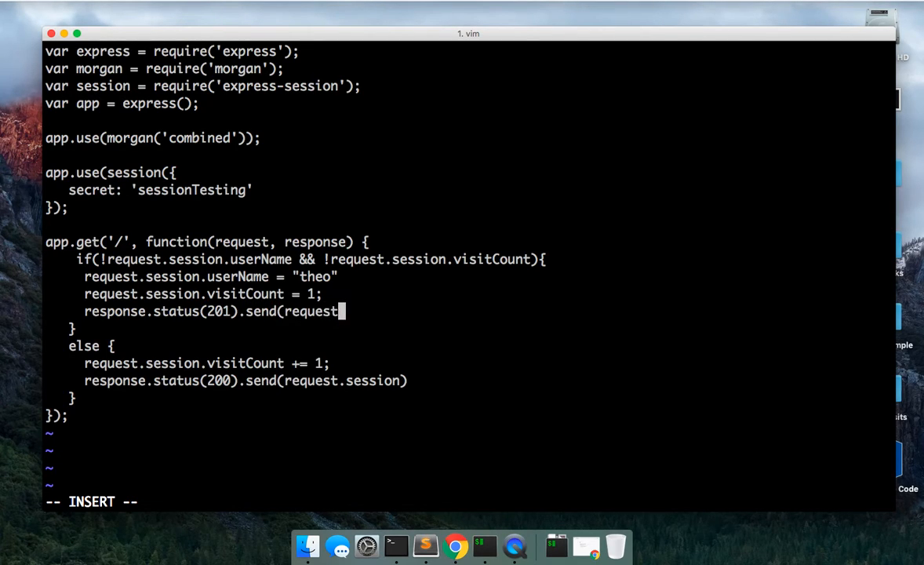
type(".session);")
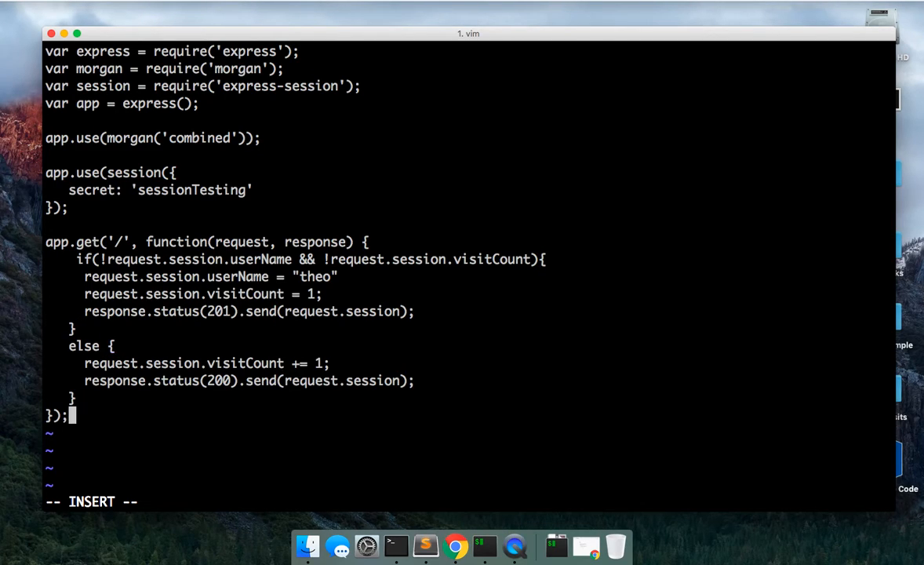
type("app.listen(3000, function")
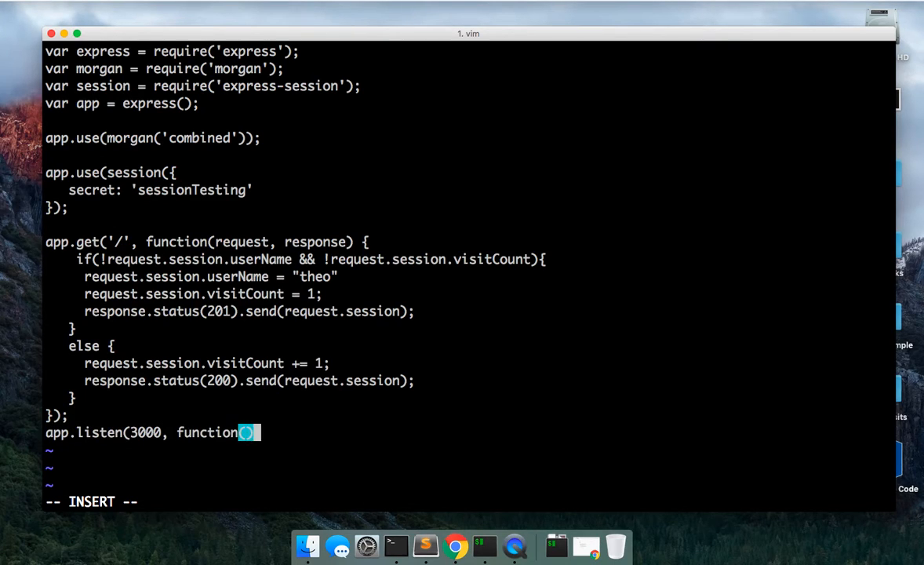
Add app.listen(3000) with a callback logging 'Listening on port 3000'
type("(){")
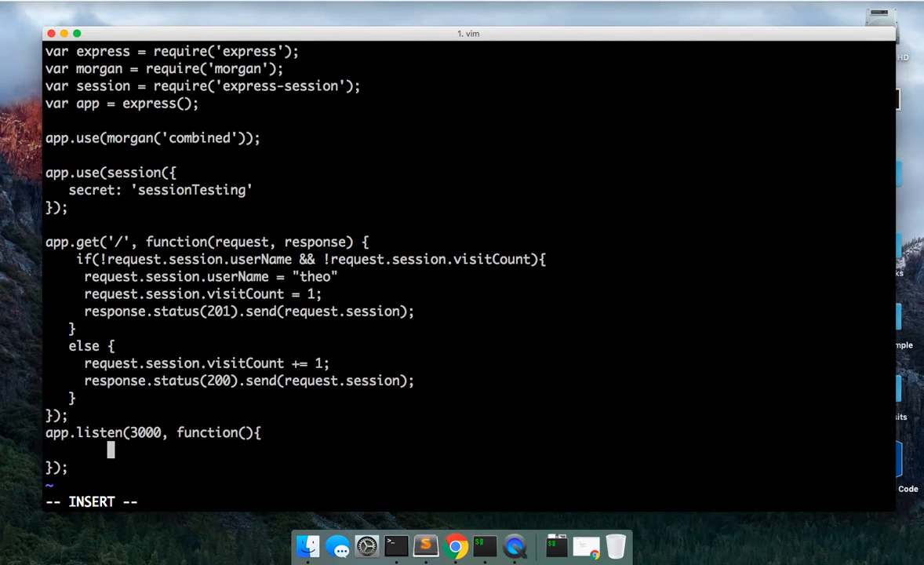
type("console.")
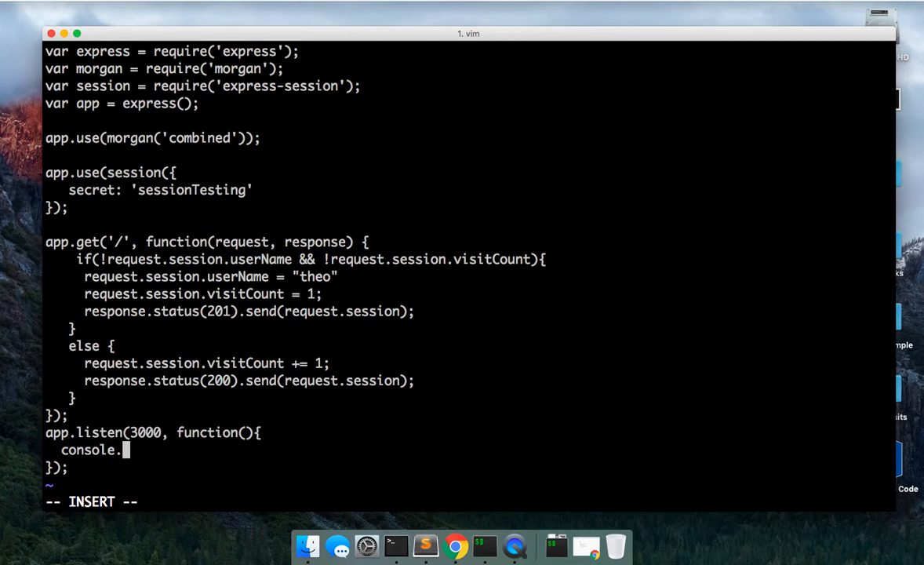
type("log('Listeni")
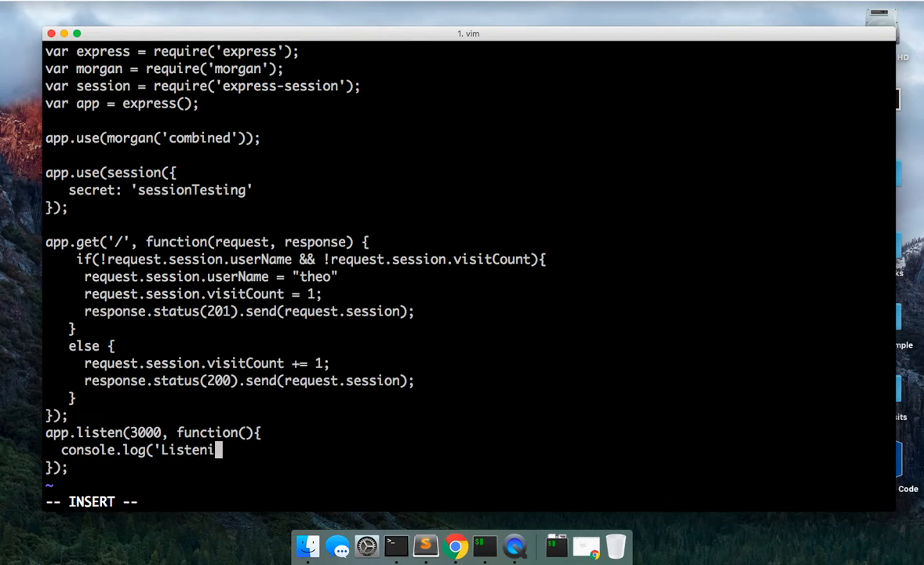
type("ng on port 3000'")
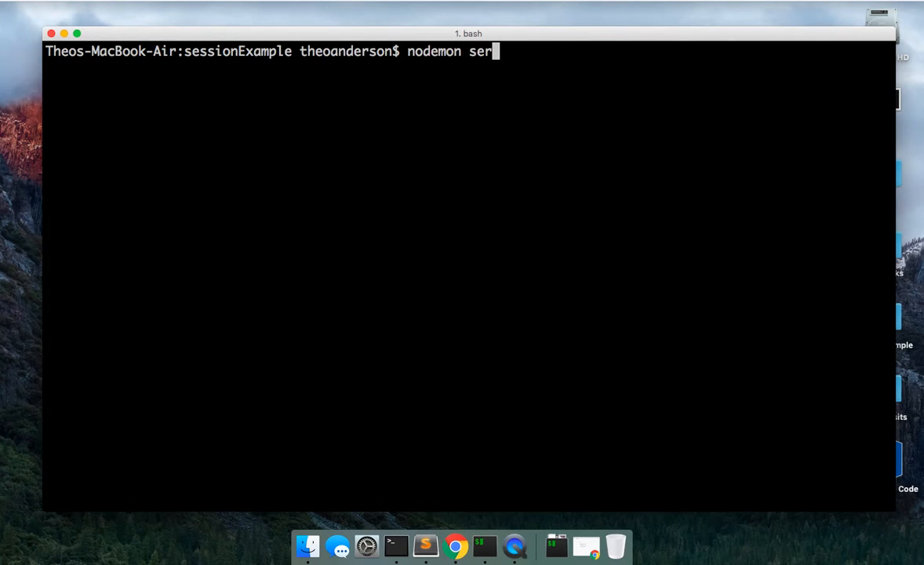
Run nodemon server.js, fix the syntax error in vim, save, and rerun nodemon
key("Enter")
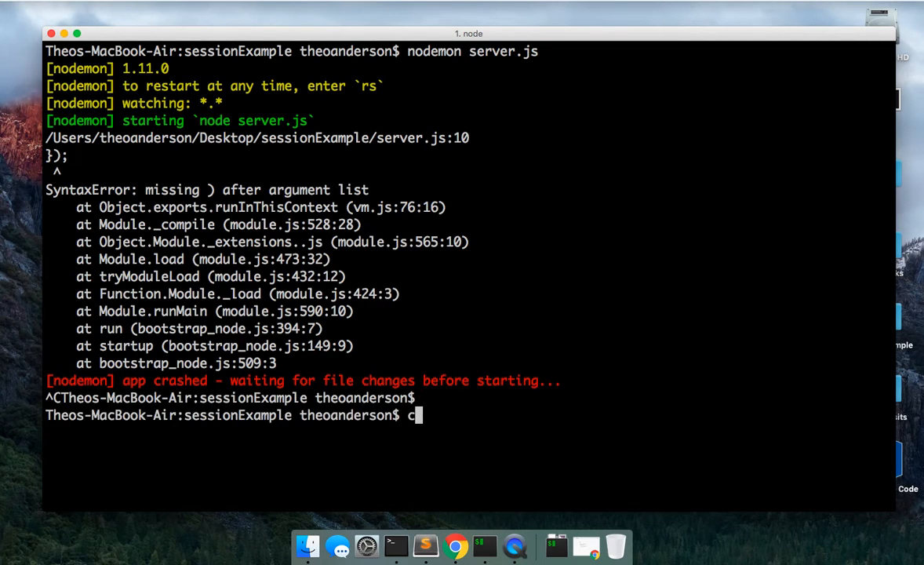
type("vim server.js")
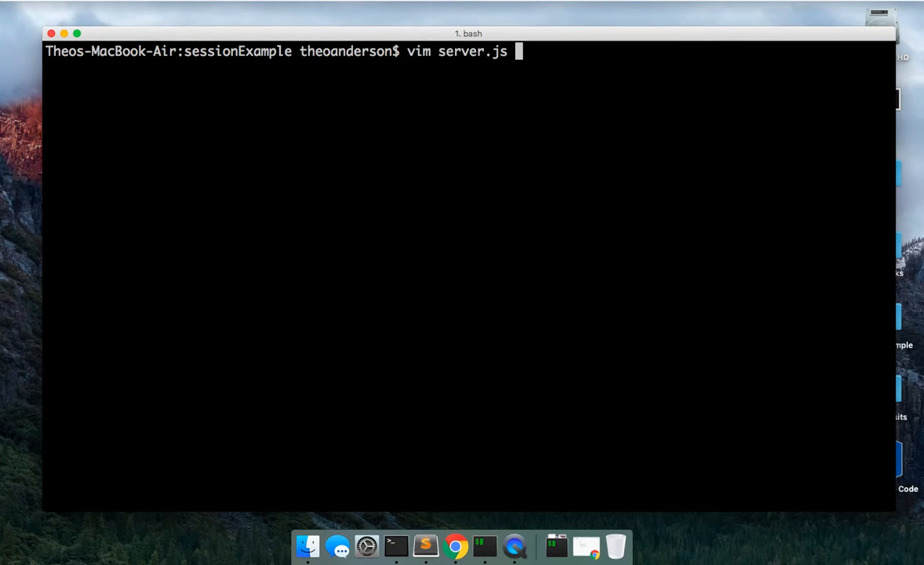
key("Enter")
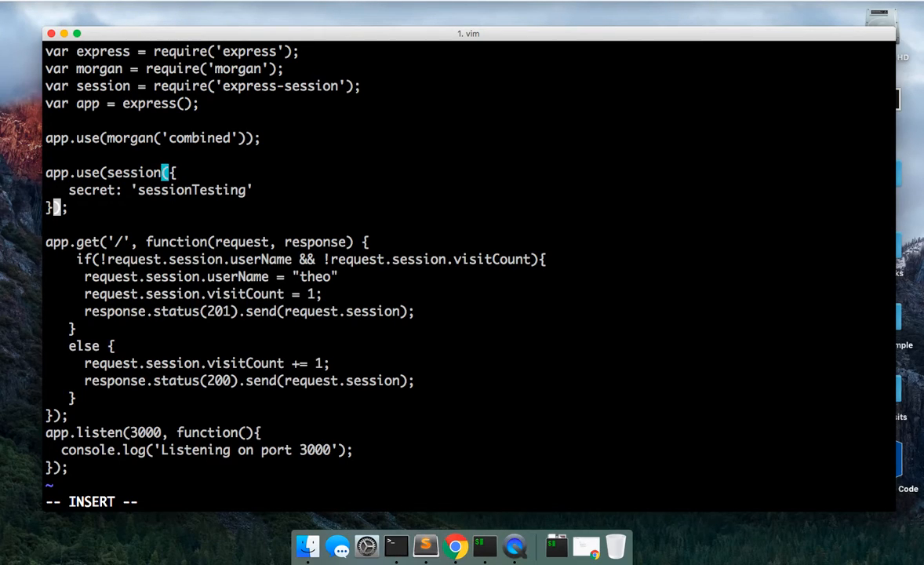
type(":wq")
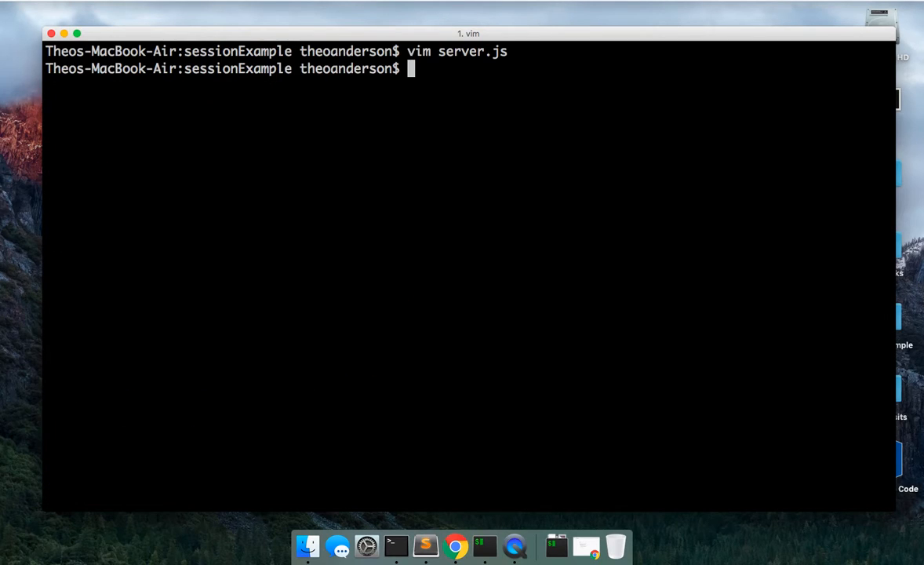
type("nodemon server.js")
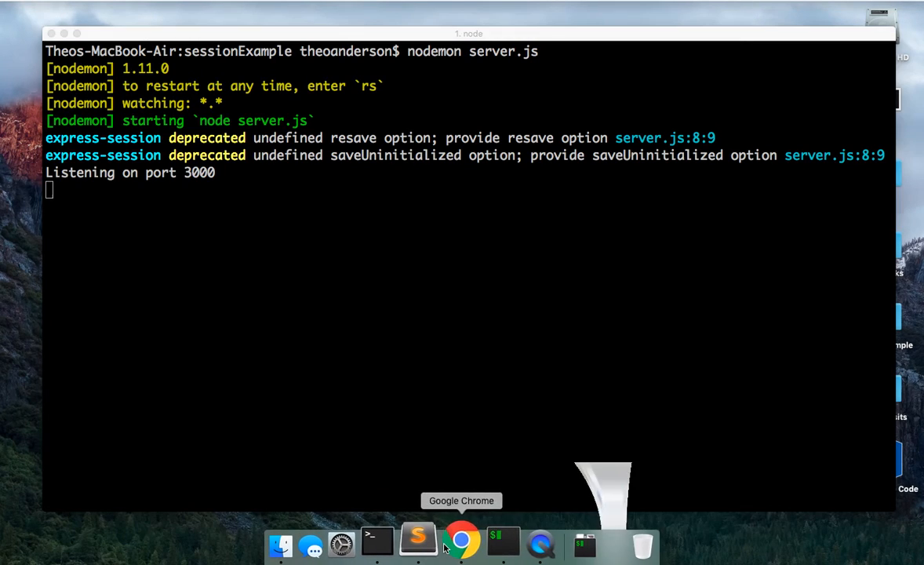
Reload localhost:3000 in Chrome to show the session JSON with userName 'theo' and visitCount 1
left_click(460, 555)
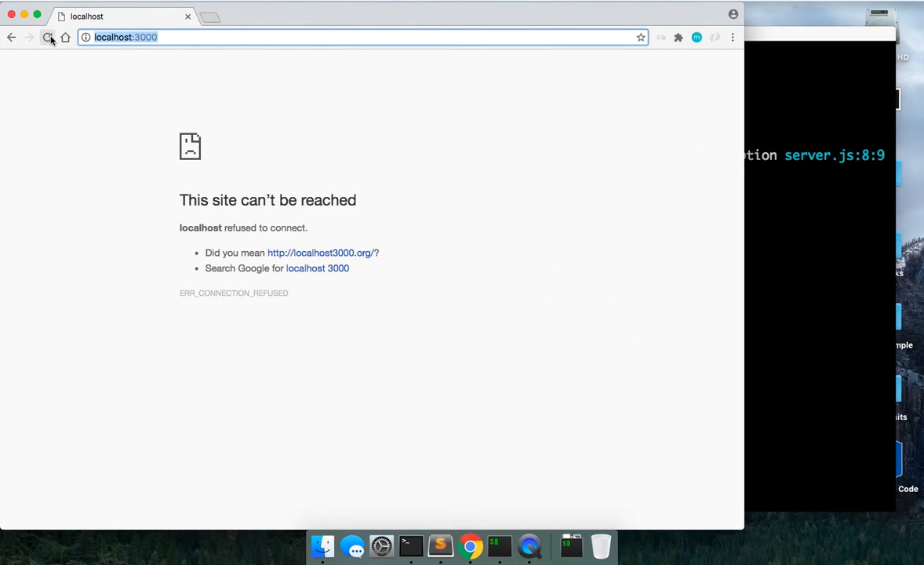
left_click(49, 41)
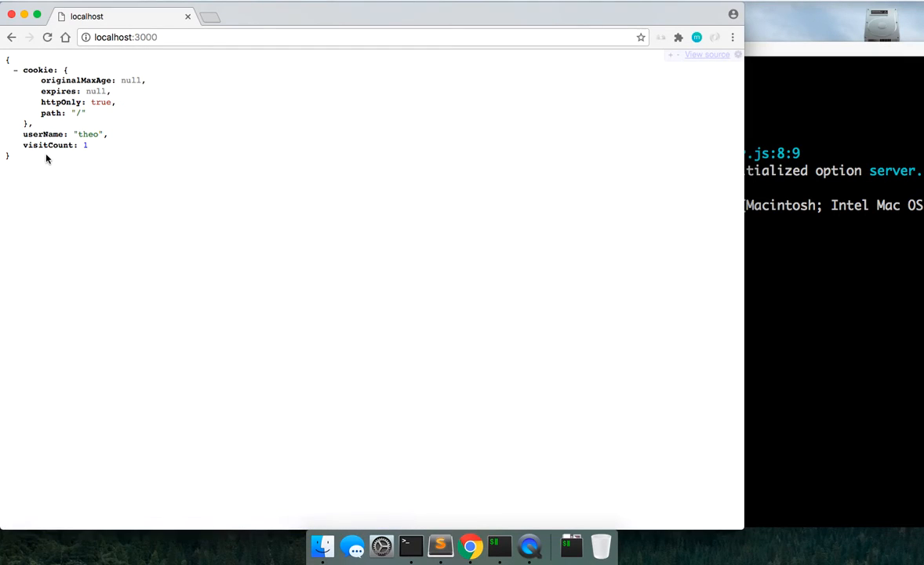
mouse_move(332, 295)
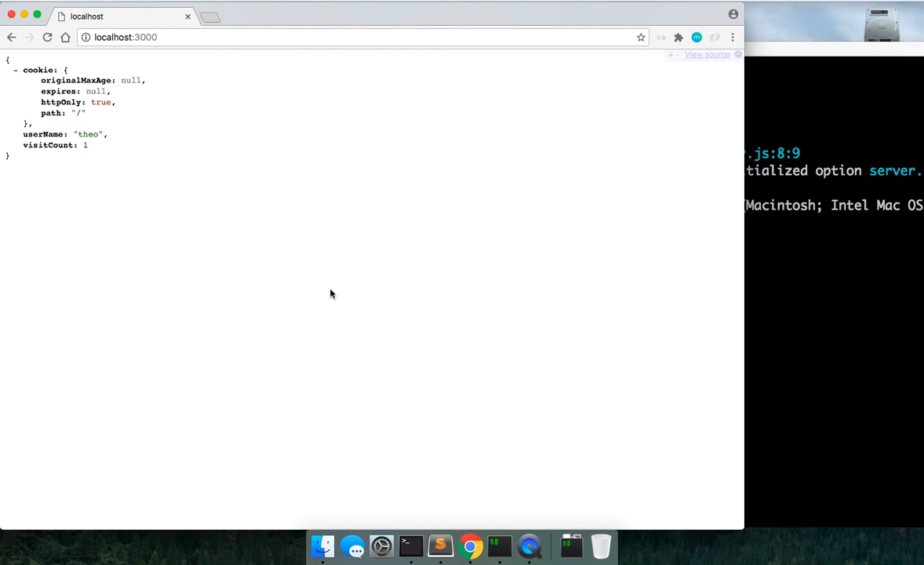
right_click(333, 294)
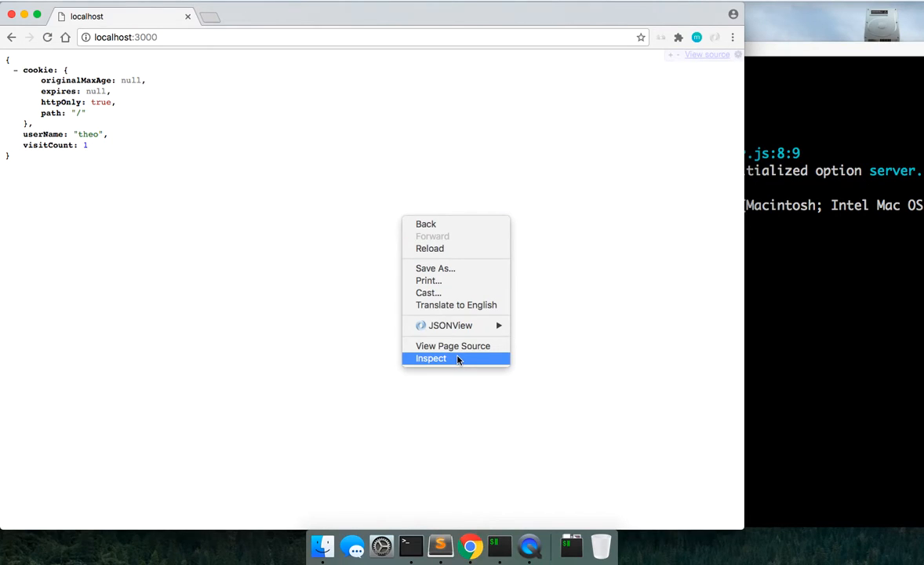
Inspect the localhost request's response preview in DevTools, expanding the cookie object
left_click(430, 358)
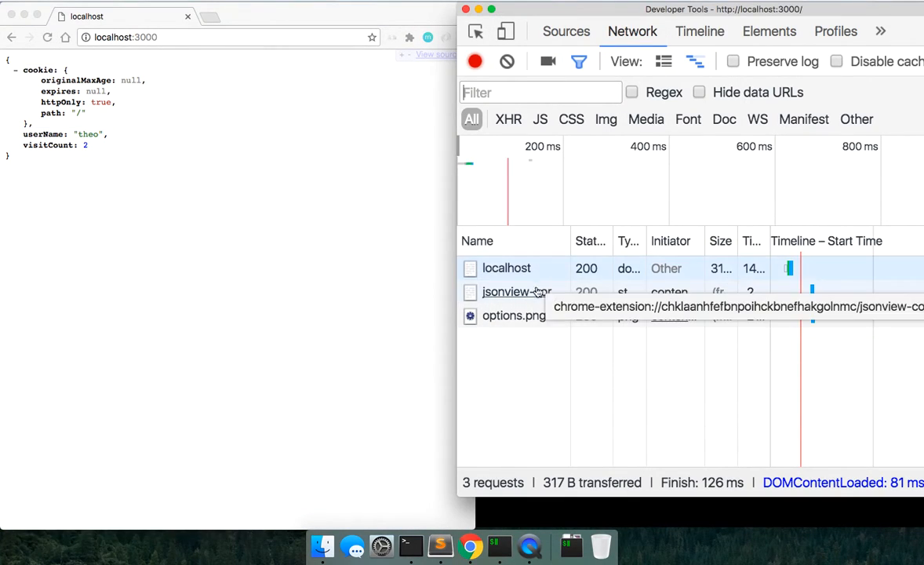
mouse_move(457, 252)
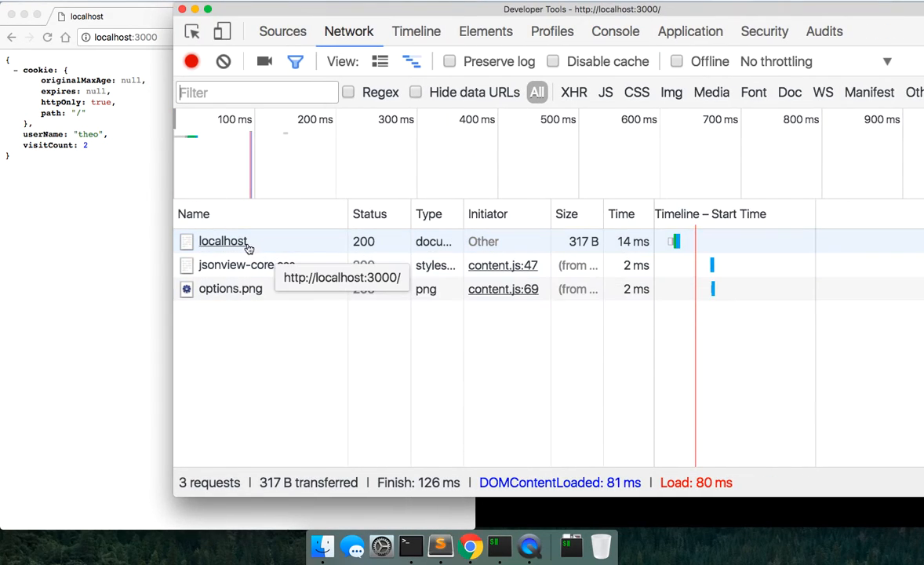
left_click(223, 241)
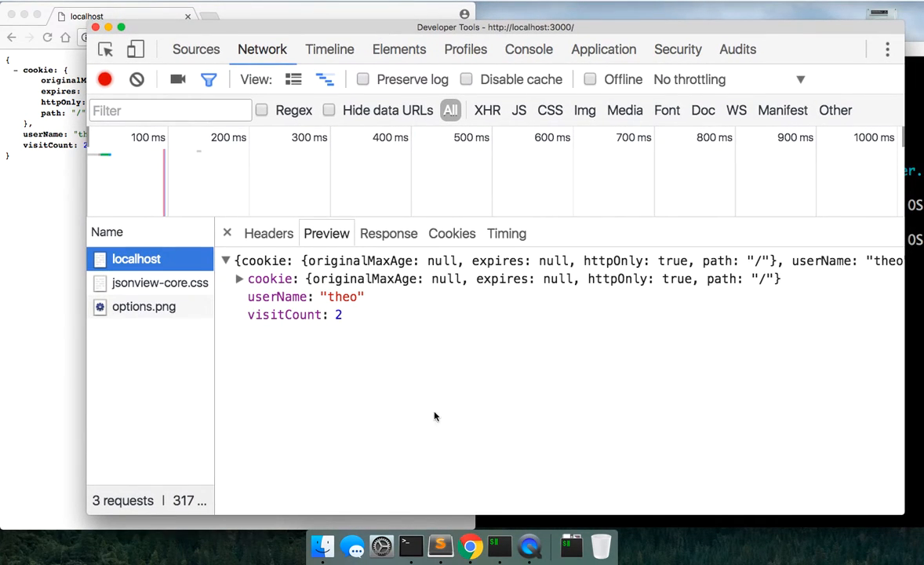
mouse_move(311, 329)
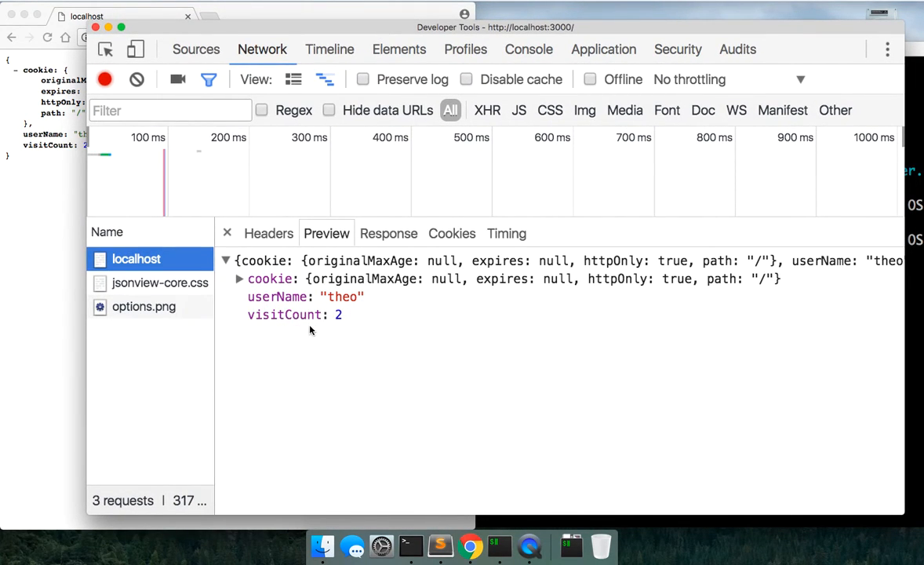
left_click(239, 280)
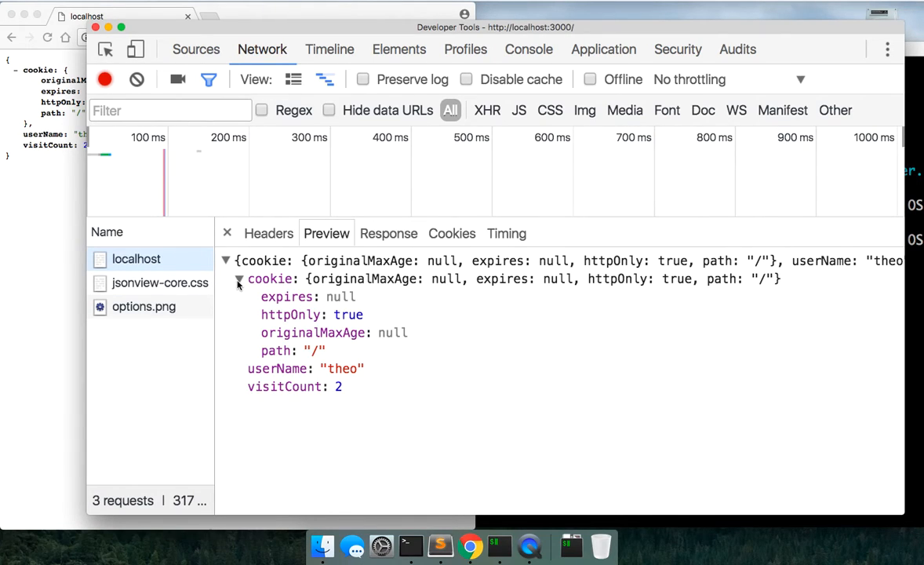
mouse_move(287, 332)
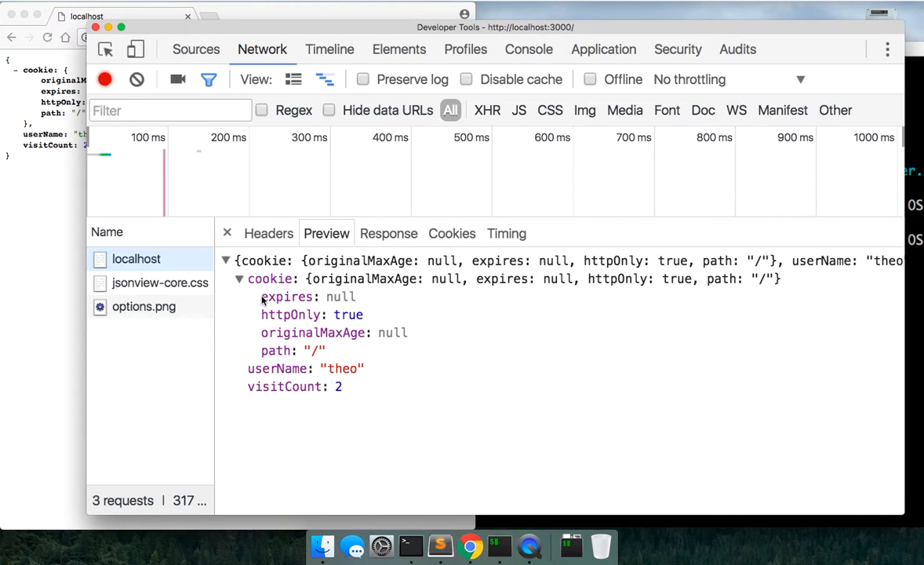
Review the request's Headers down to the Request Headers with the connect.sid cookie
left_click(269, 232)
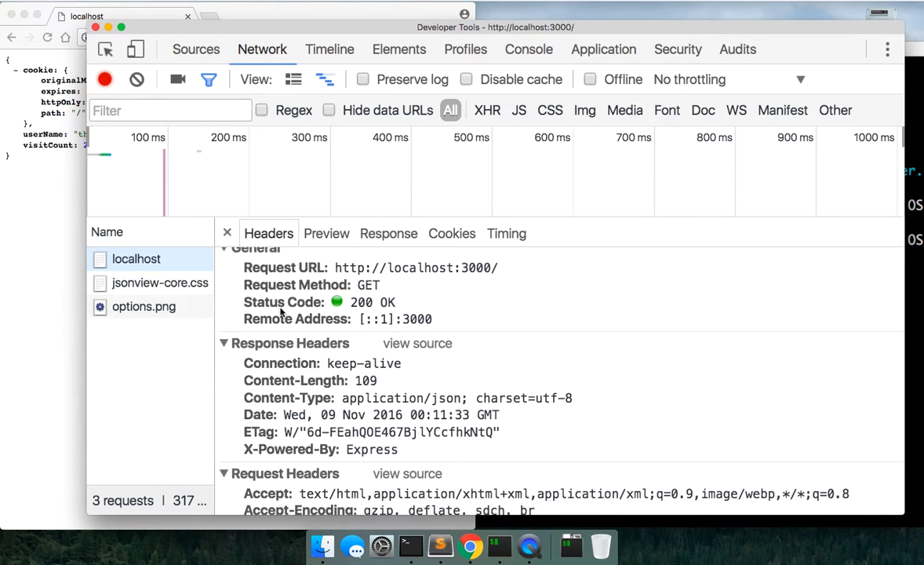
scroll("down", 3)
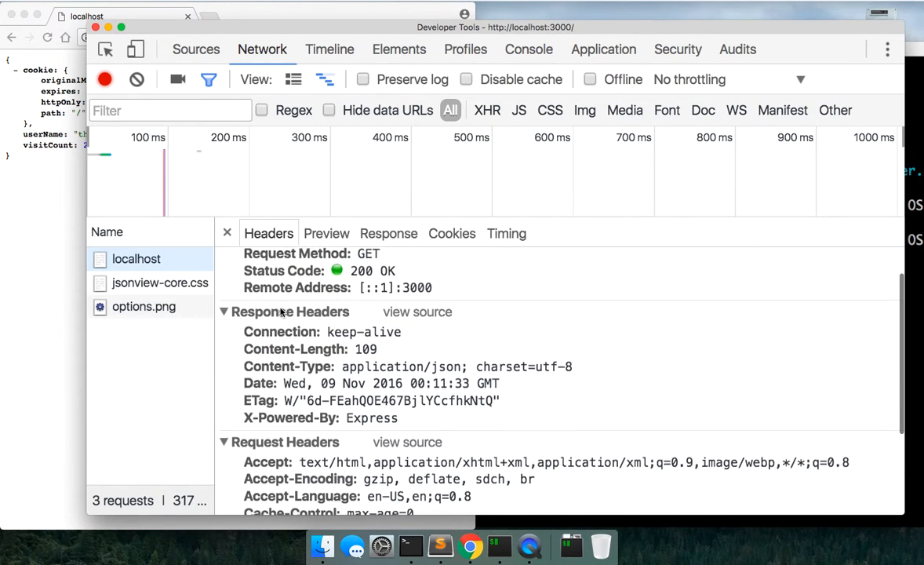
scroll("down", 3)
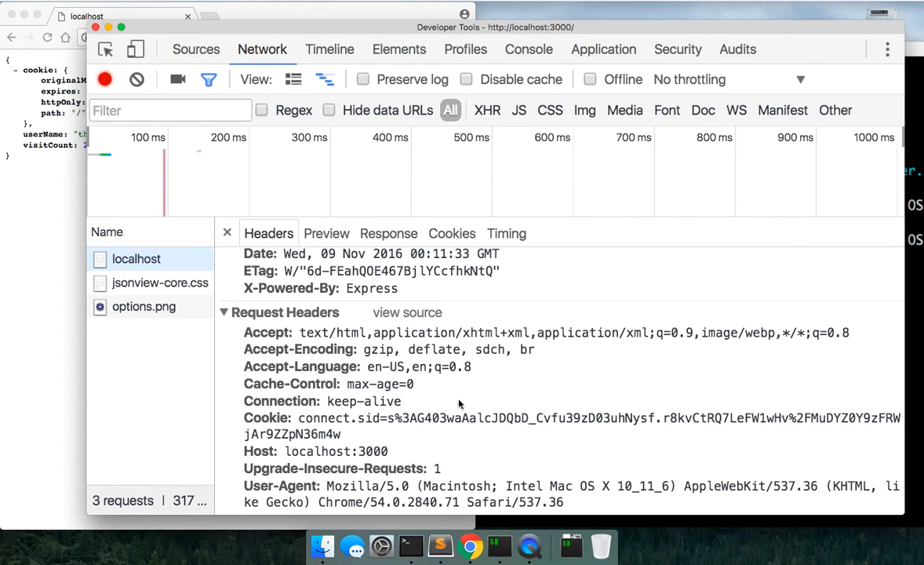
mouse_move(396, 524)
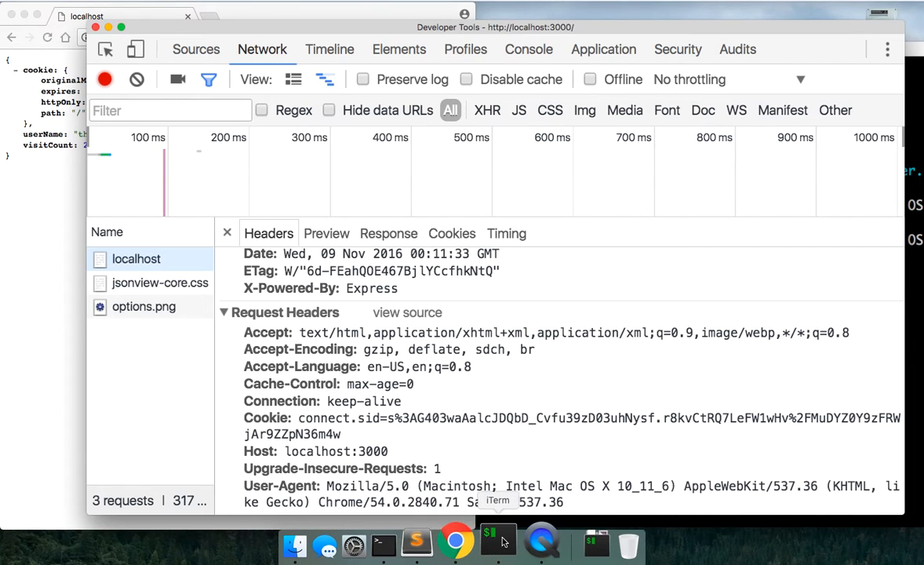
Delete the secret option from the session middleware in server.js and save the file
left_click(490, 540)
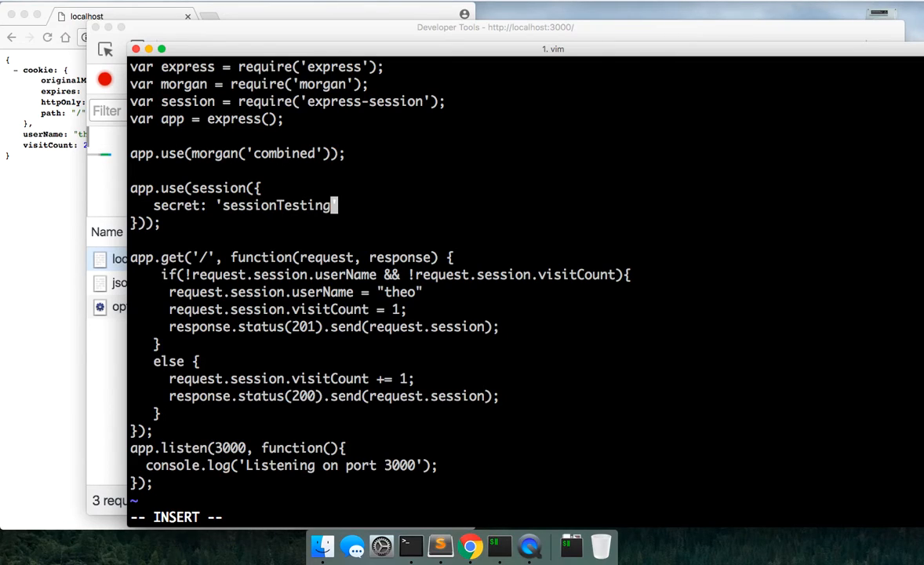
key("BackSpace")
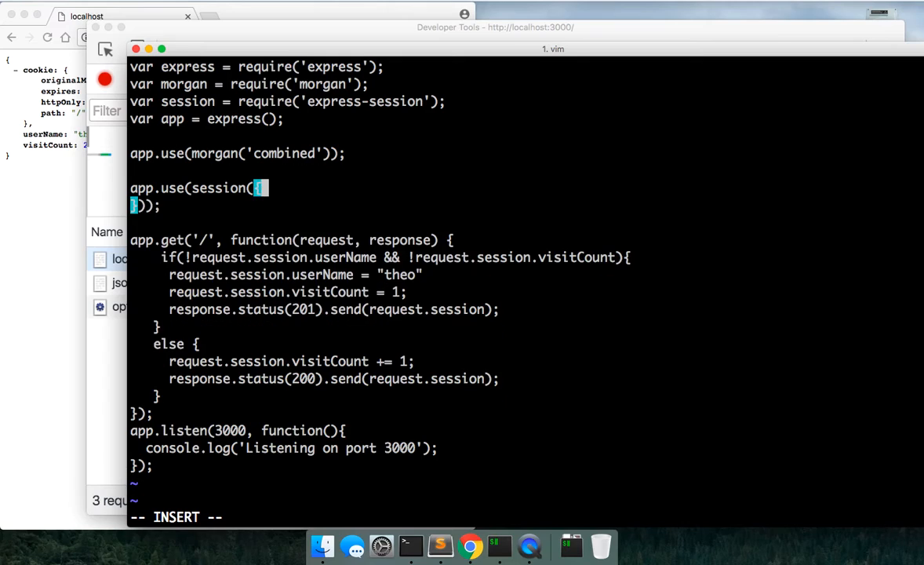
key("BackSpace")
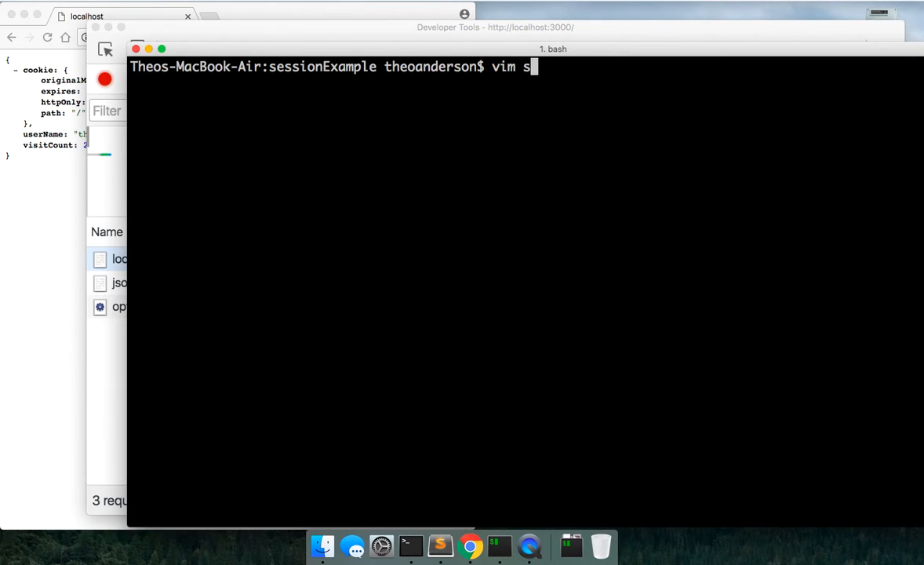
key("Return")
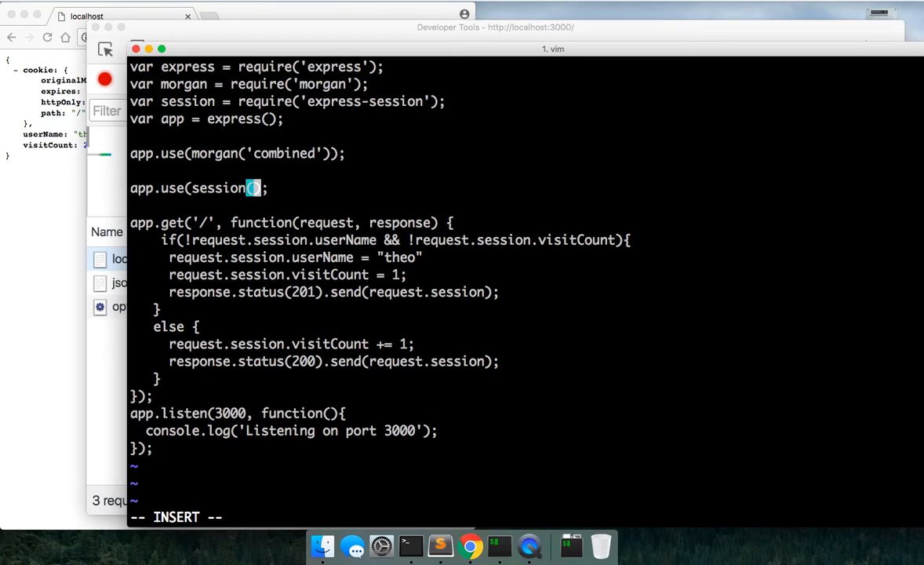
key("Escape")
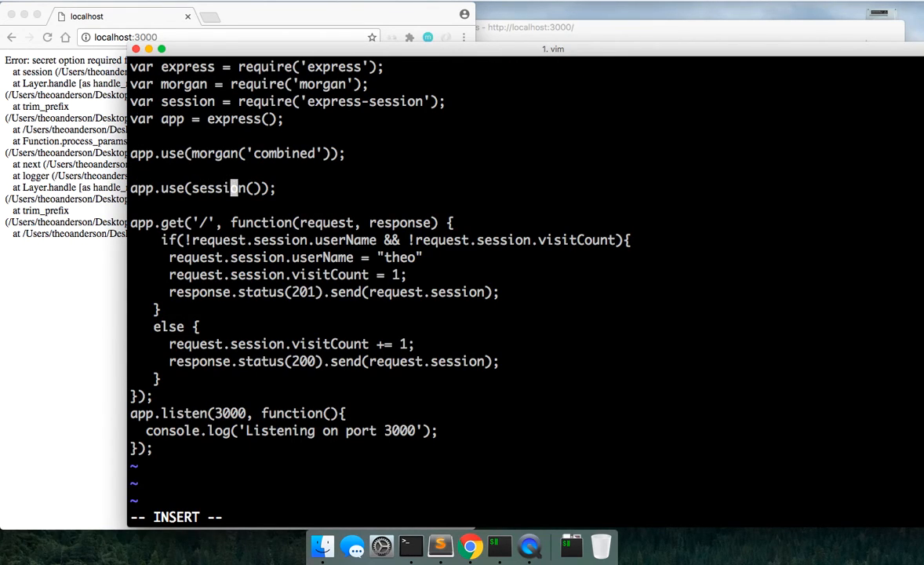
type("{}")
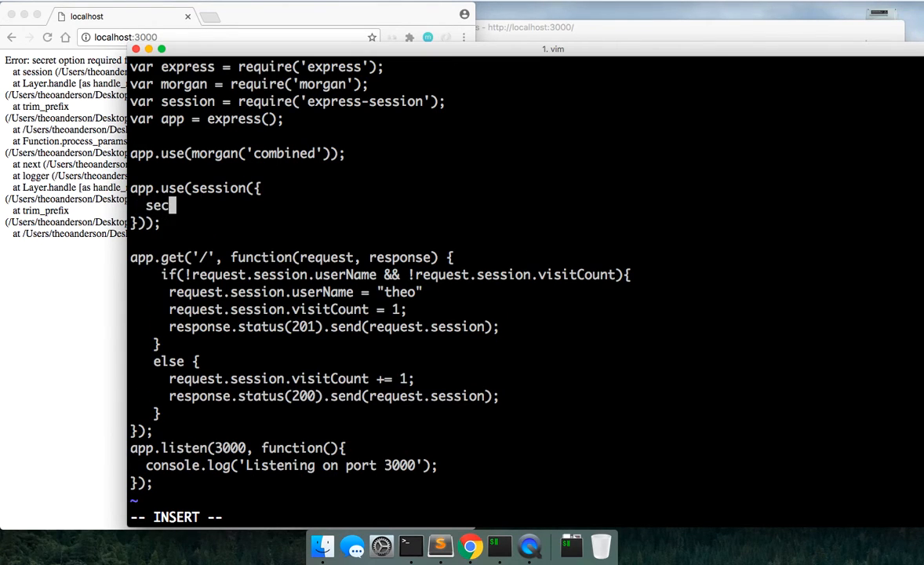
type("ret: 'super")
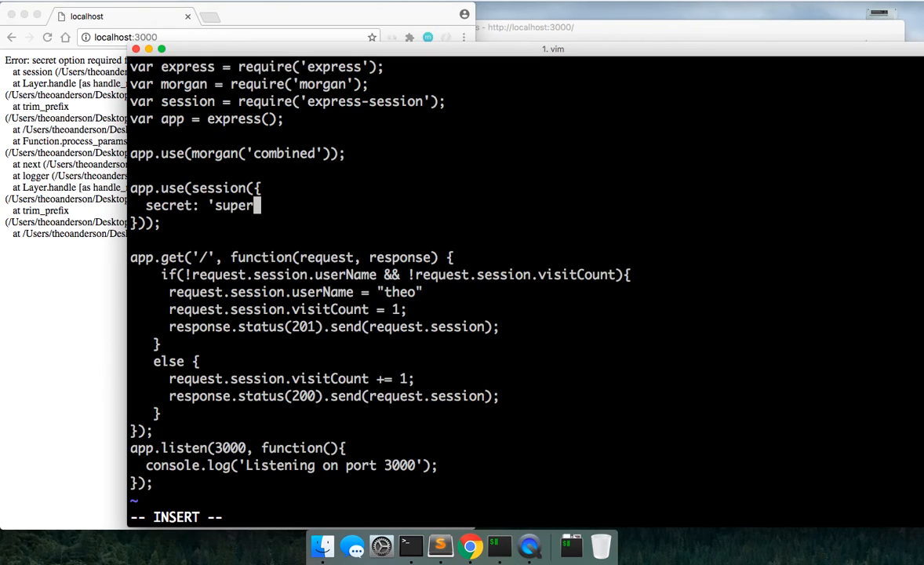
type("Secret'")
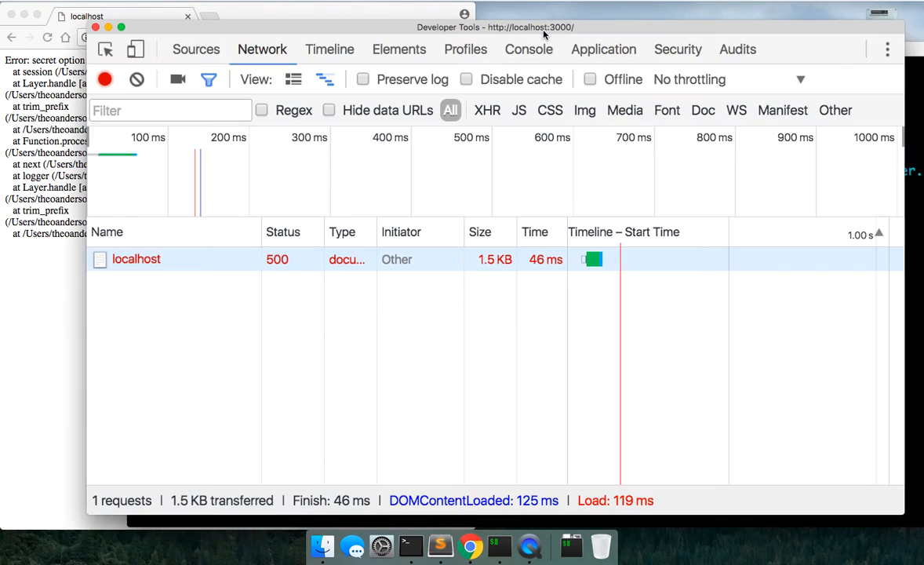
Reload localhost:3000 with DevTools moved aside and view the new request's headers
left_click(136, 78)
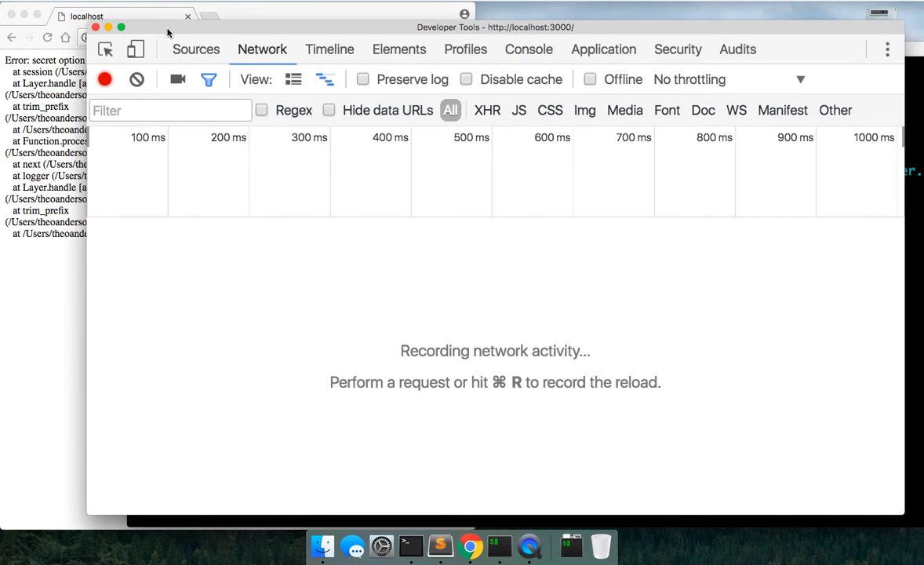
left_click_drag(495, 27, 705, 9)
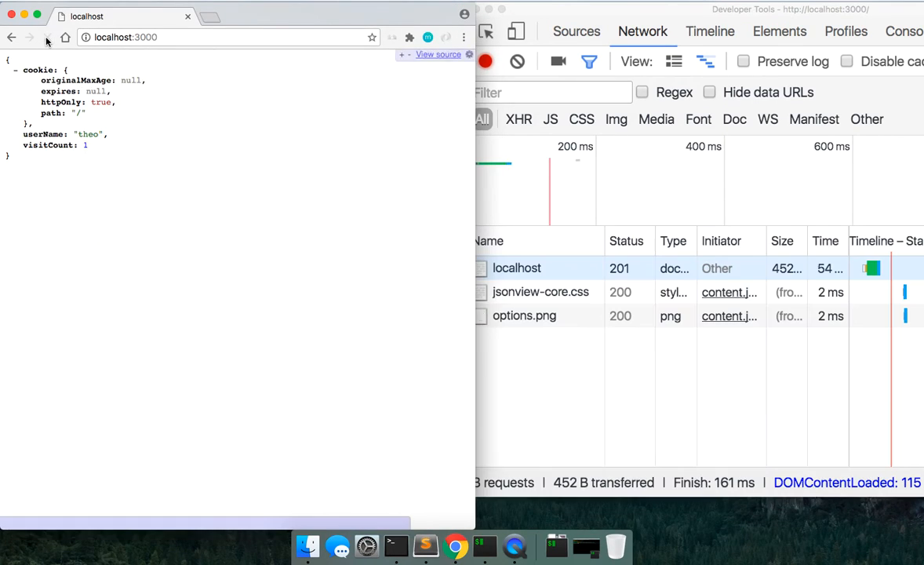
mouse_move(606, 267)
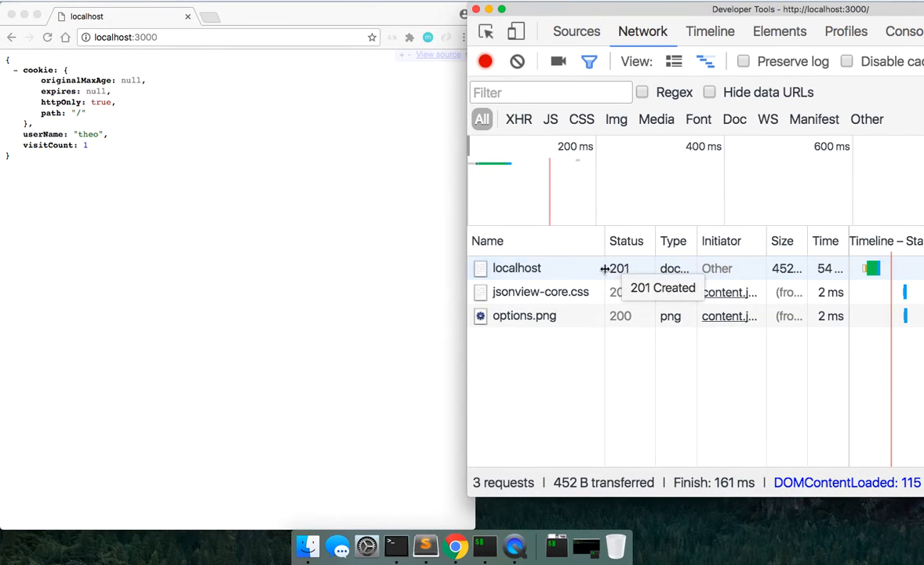
left_click(517, 266)
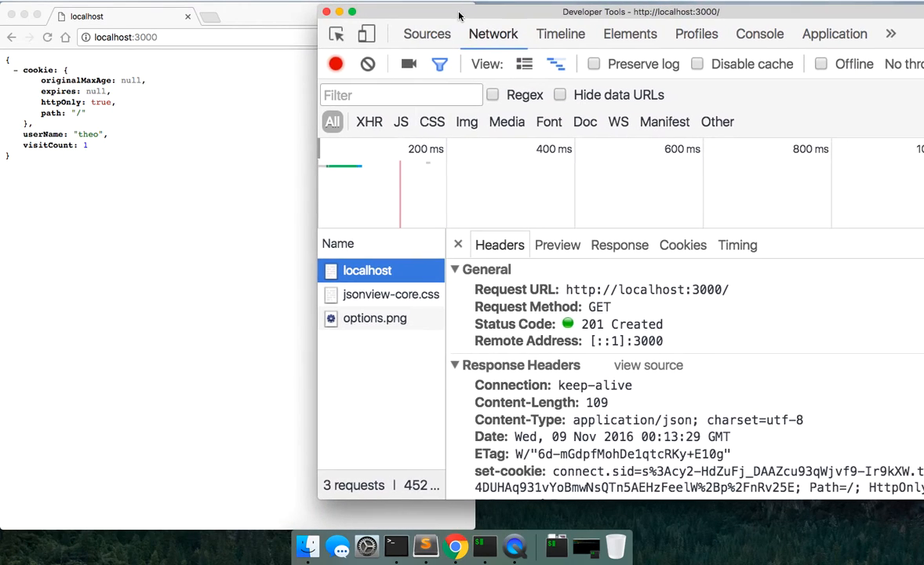
Highlight the connect.sid session id in the set-cookie header and check the Cookie request header
scroll("down", 3)
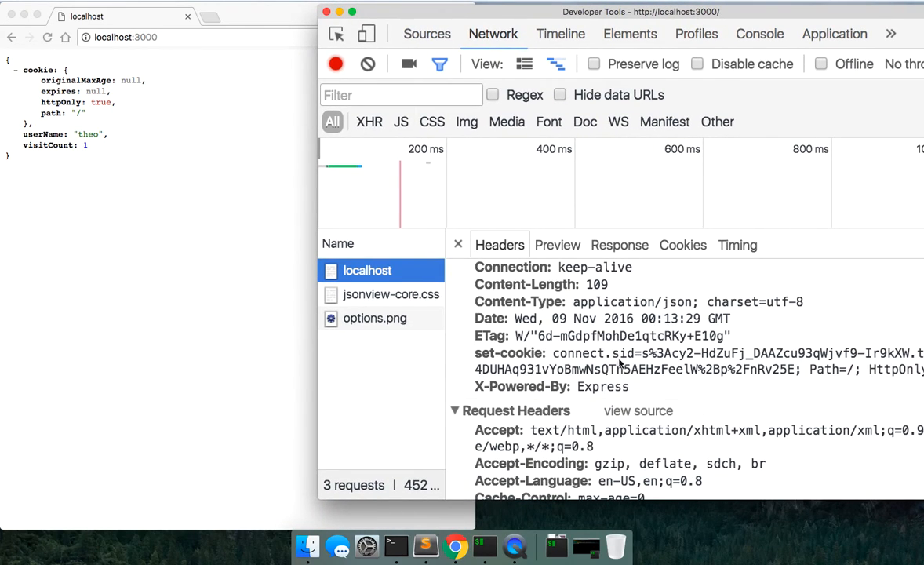
left_click_drag(554, 351, 729, 352)
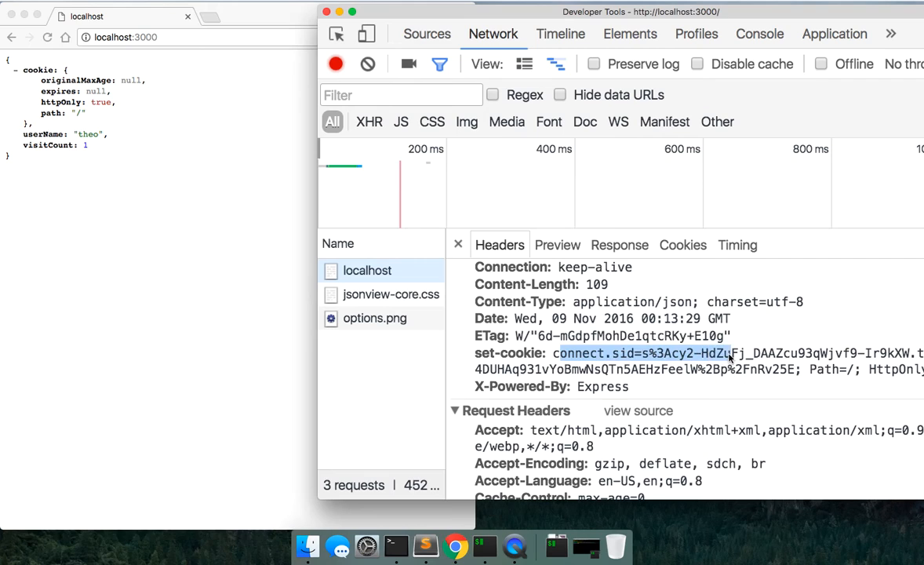
scroll("down", 3)
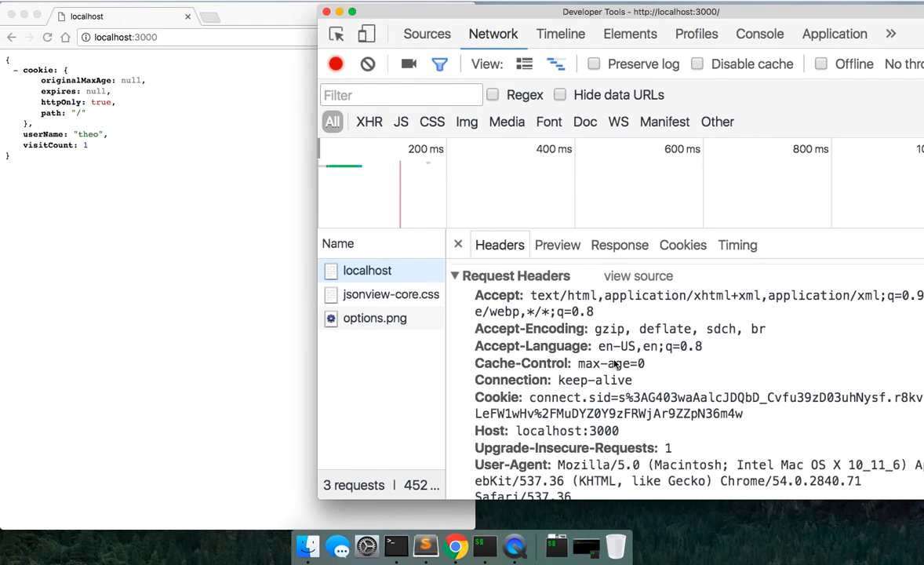
left_click(558, 245)
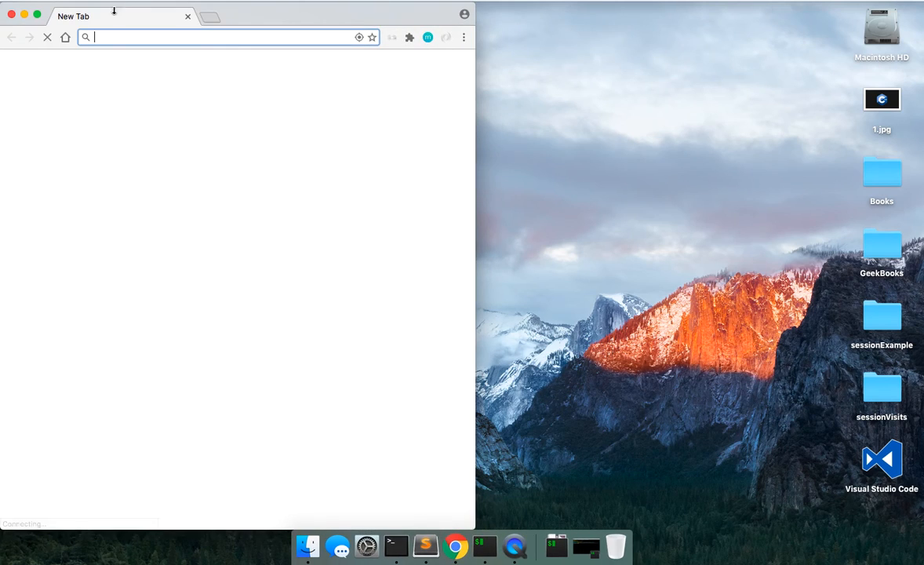
type("http://localhost:3000.")
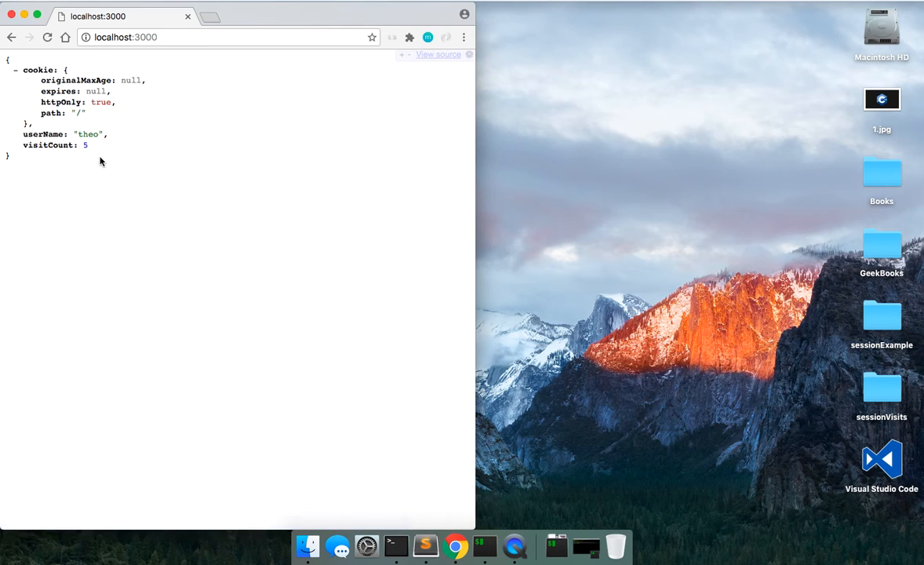
left_click(485, 540)
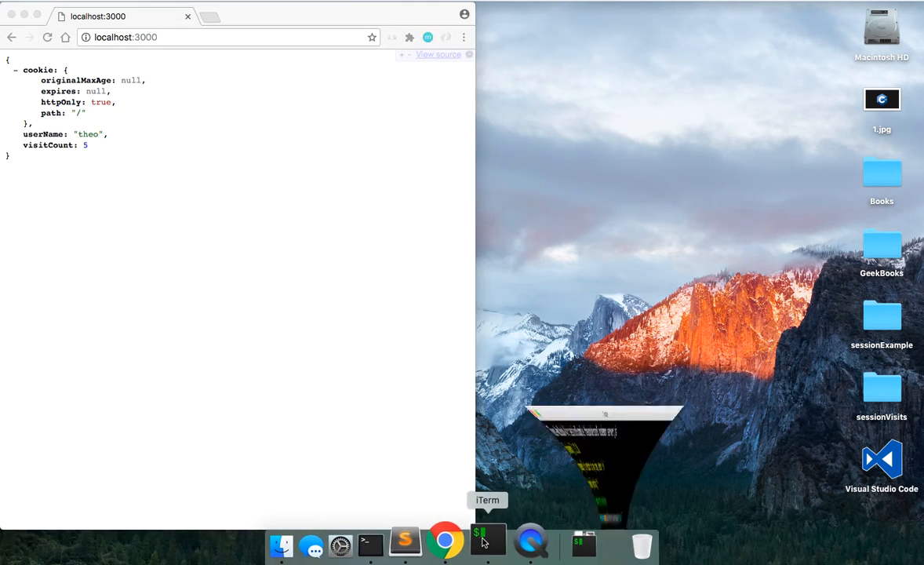
left_click(483, 537)
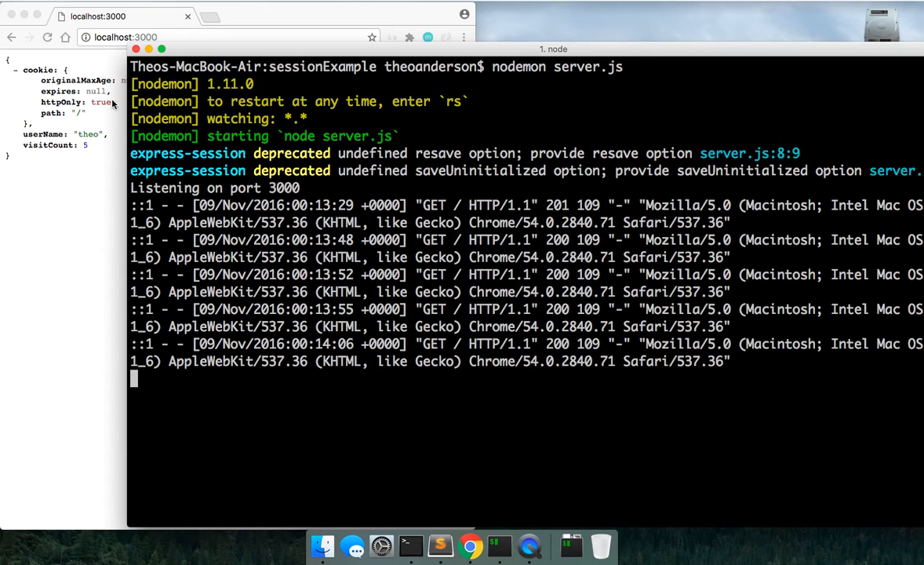